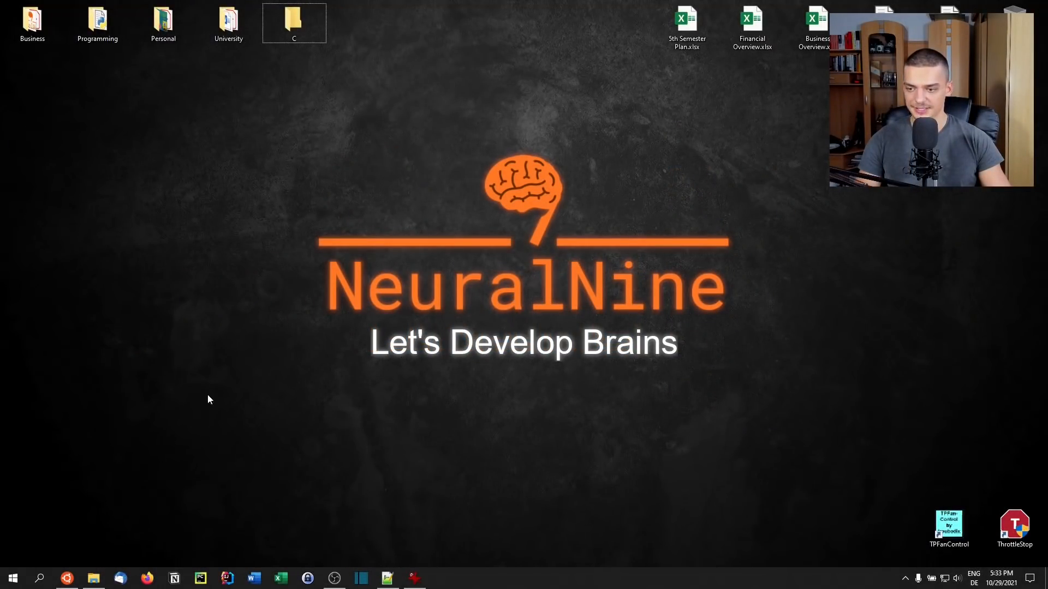
Step: Launch the Ubuntu terminal and start Neovim on a new main.c file via nv main.c
{"action": "left_click", "coordinate": [67, 578]}
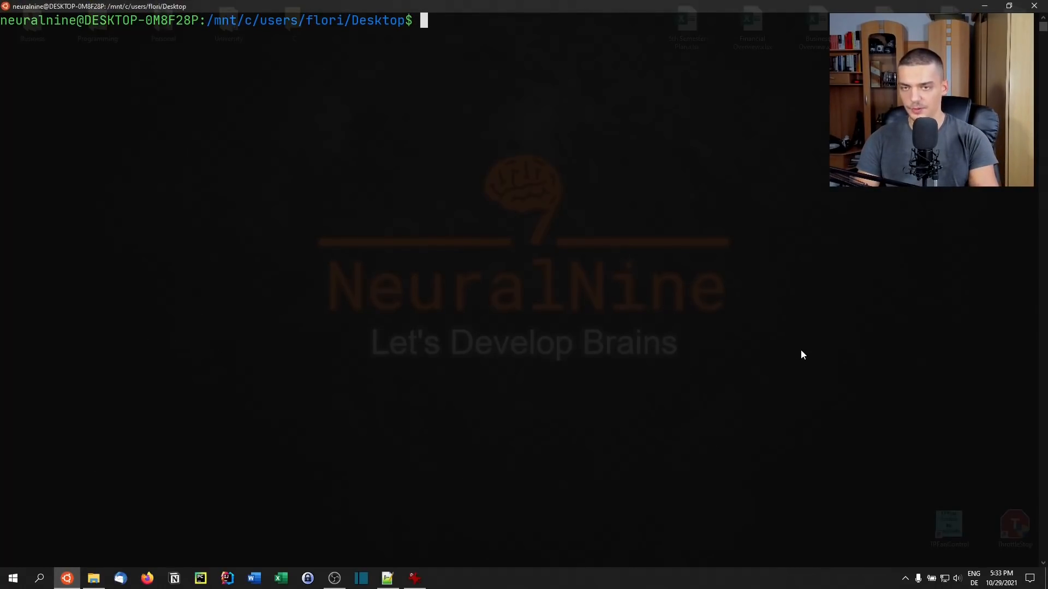
{"action": "type", "text": "nv main."}
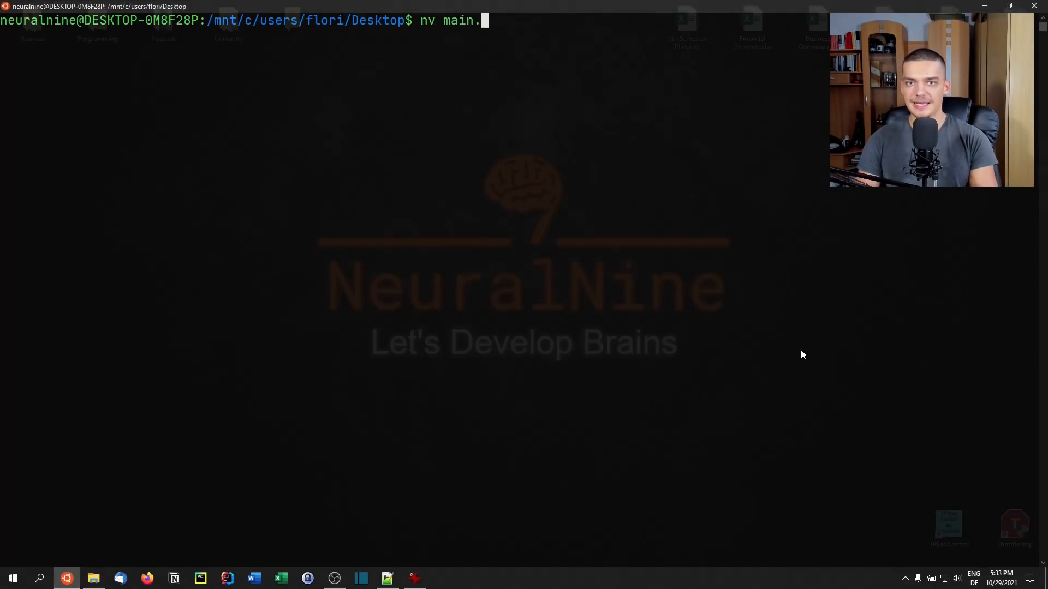
{"action": "type", "text": "c"}
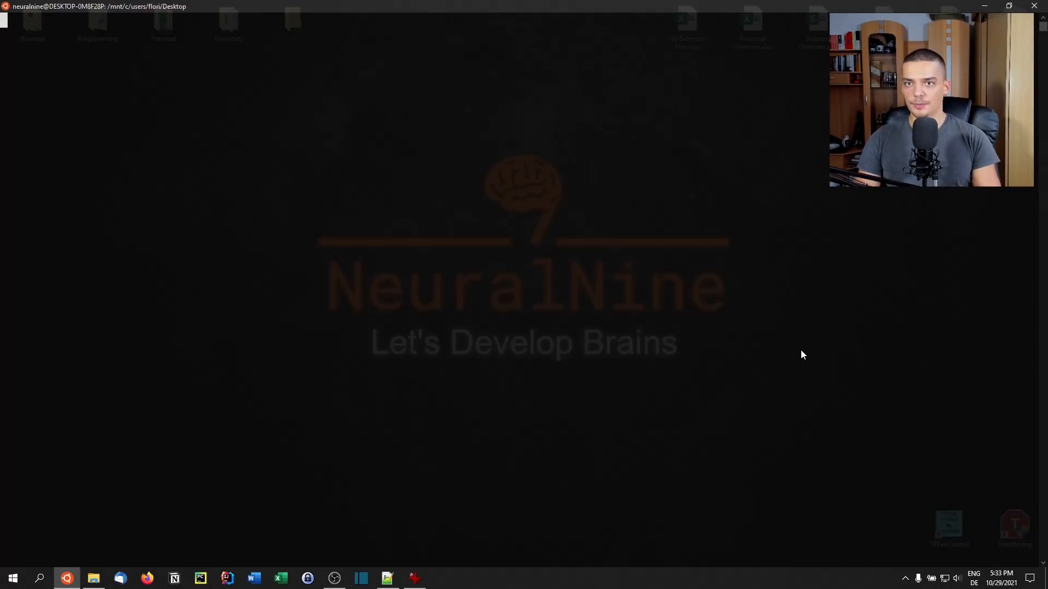
Step: Write #include <stdio.h> and an int main() { } skeleton
{"action": "key", "text": "i"}
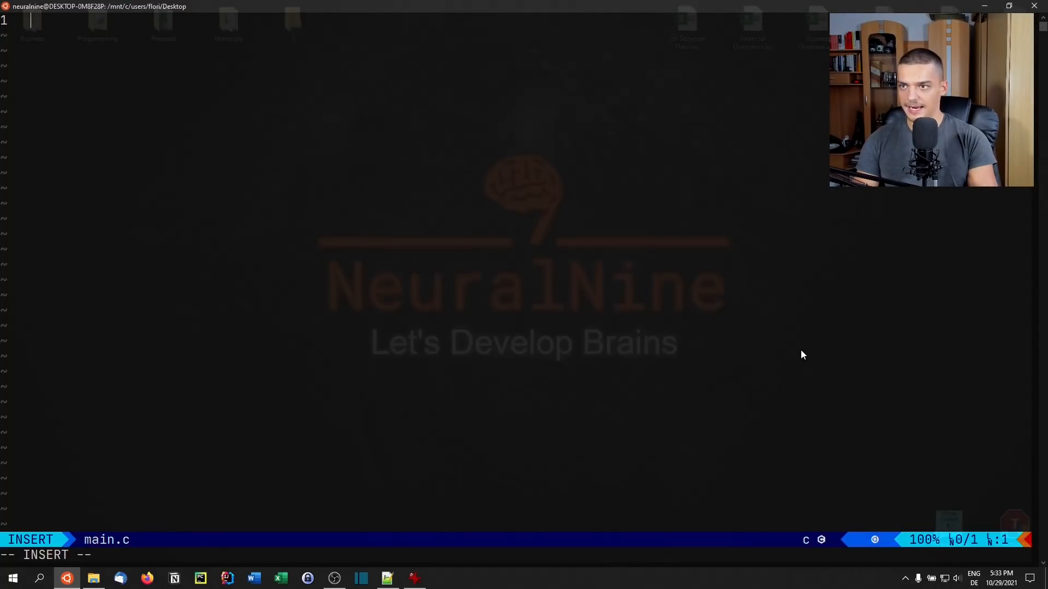
{"action": "type", "text": "#"}
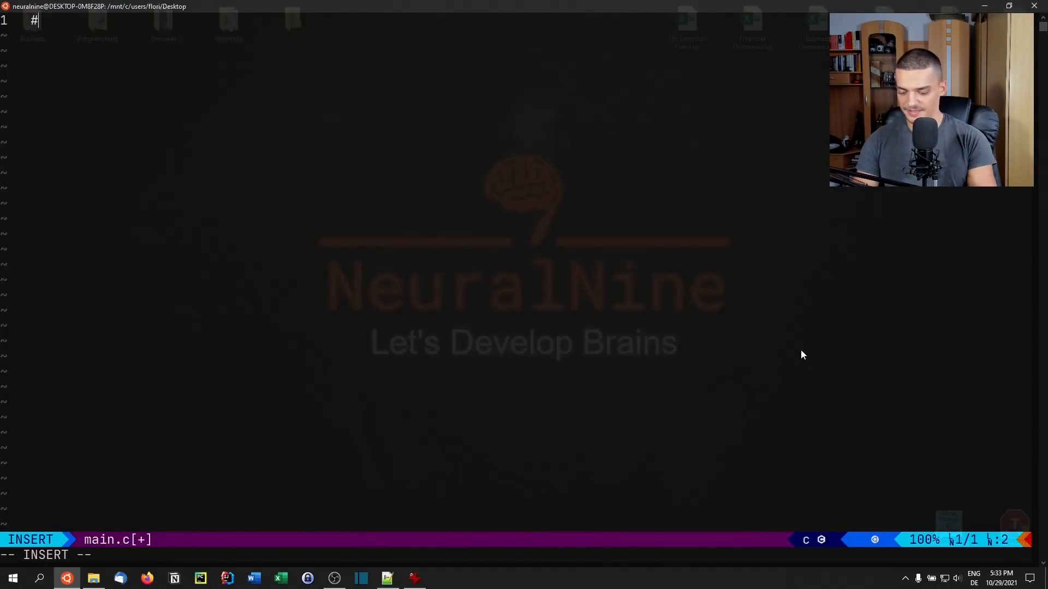
{"action": "type", "text": "include <stdio.h>"}
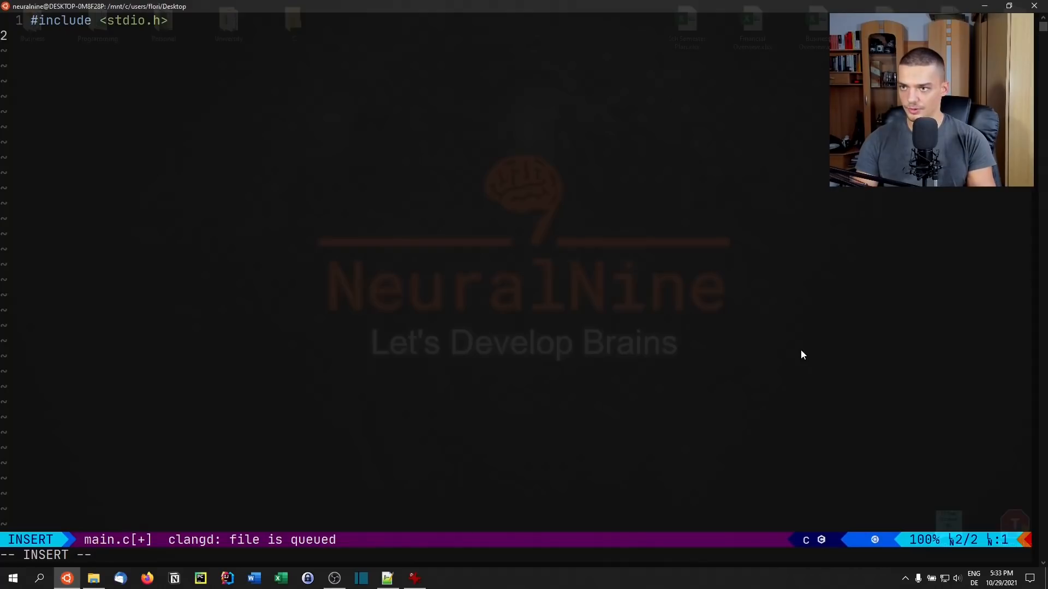
{"action": "type", "text": "int main() {"}
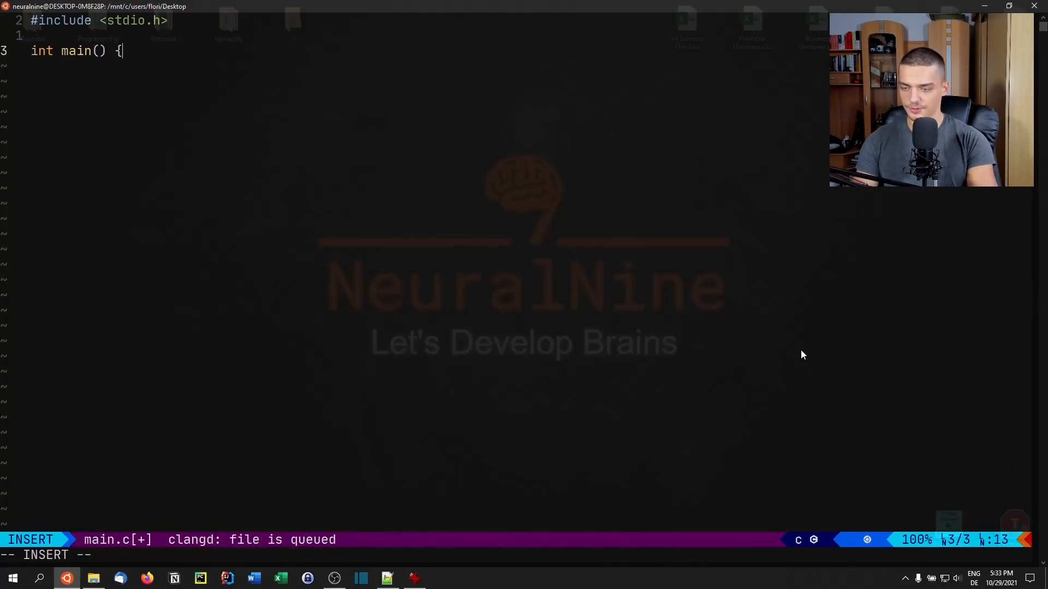
{"action": "type", "text": "eturn 0;"}
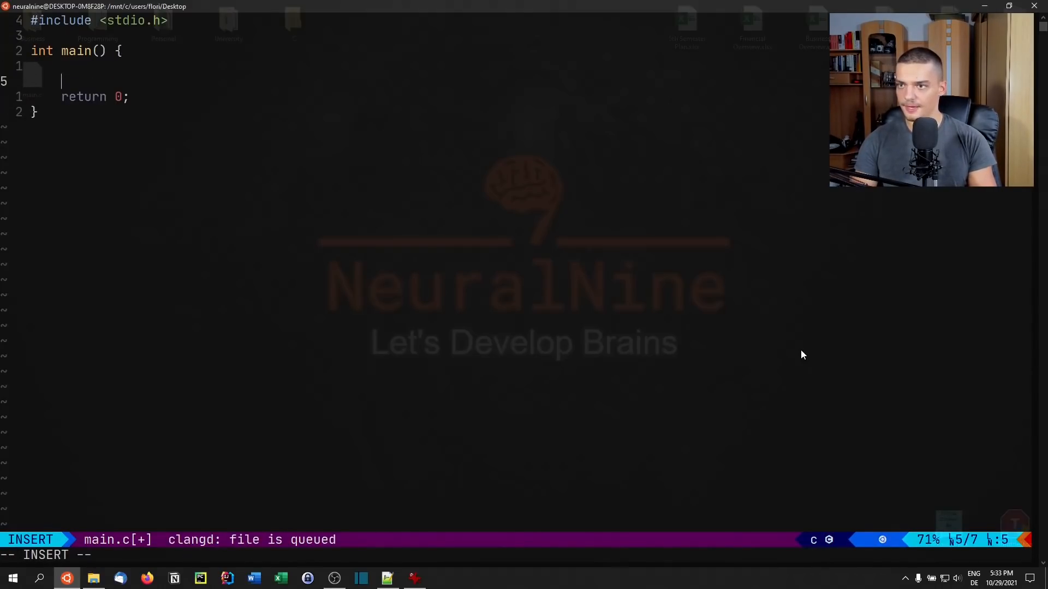
{"action": "key", "text": "Enter"}
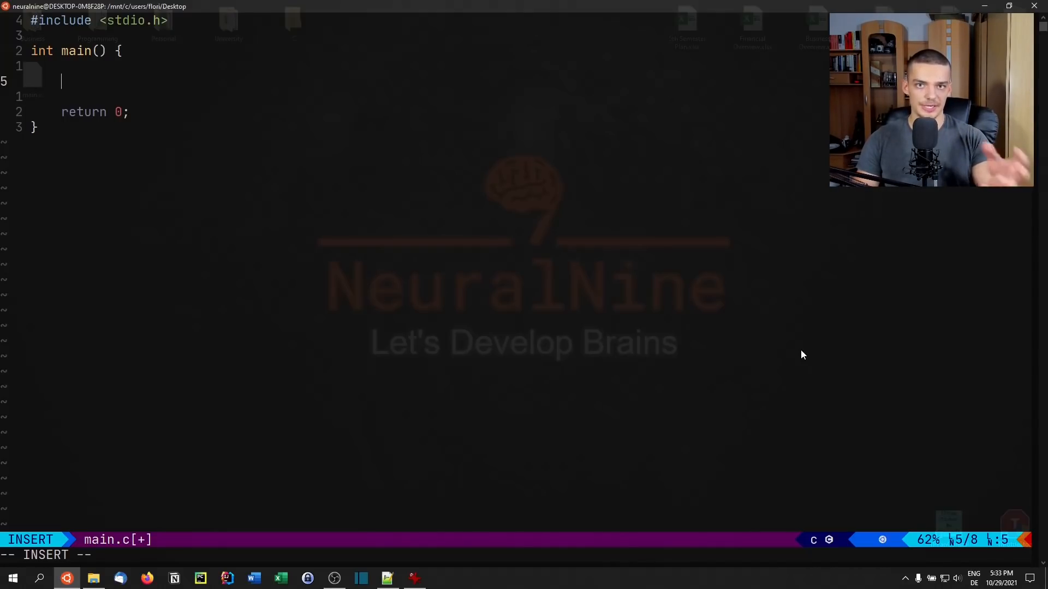
Step: Declare char myinput[20] and read it with scanf("%s", myinput)
{"action": "type", "text": "char myin"}
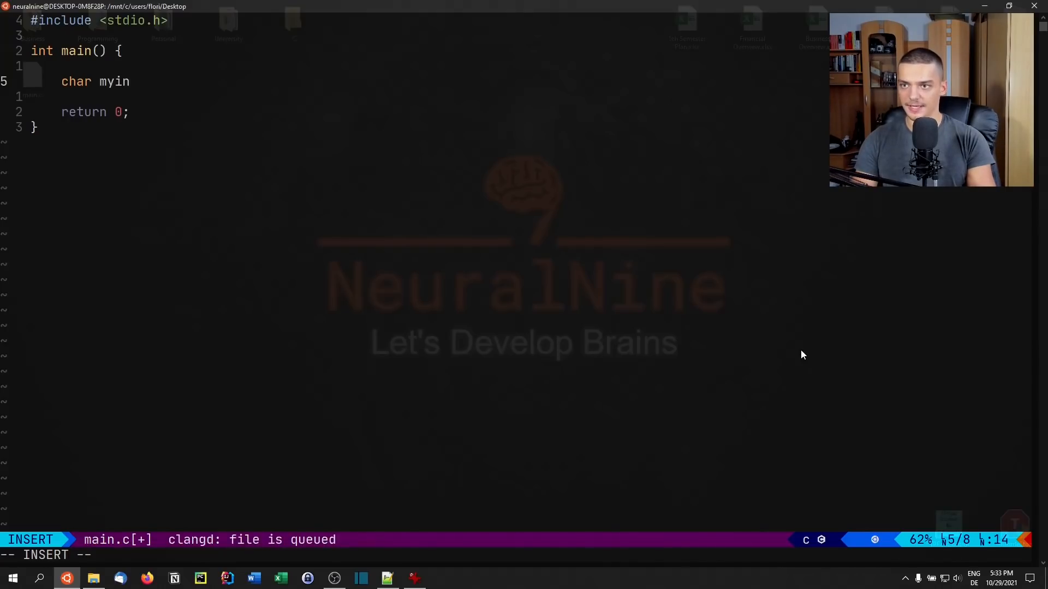
{"action": "type", "text": "put"}
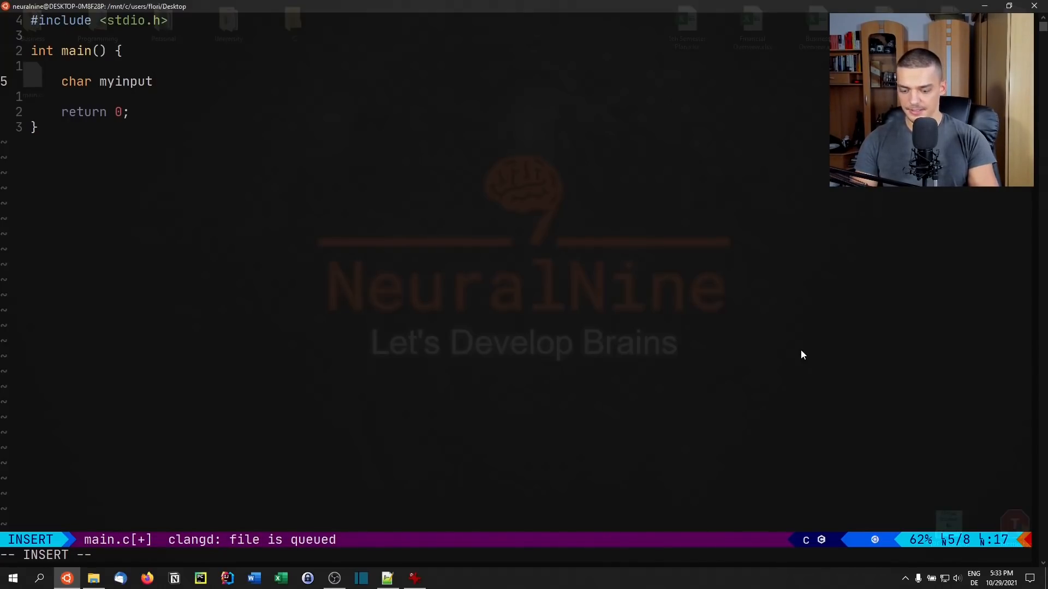
{"action": "type", "text": "[20];"}
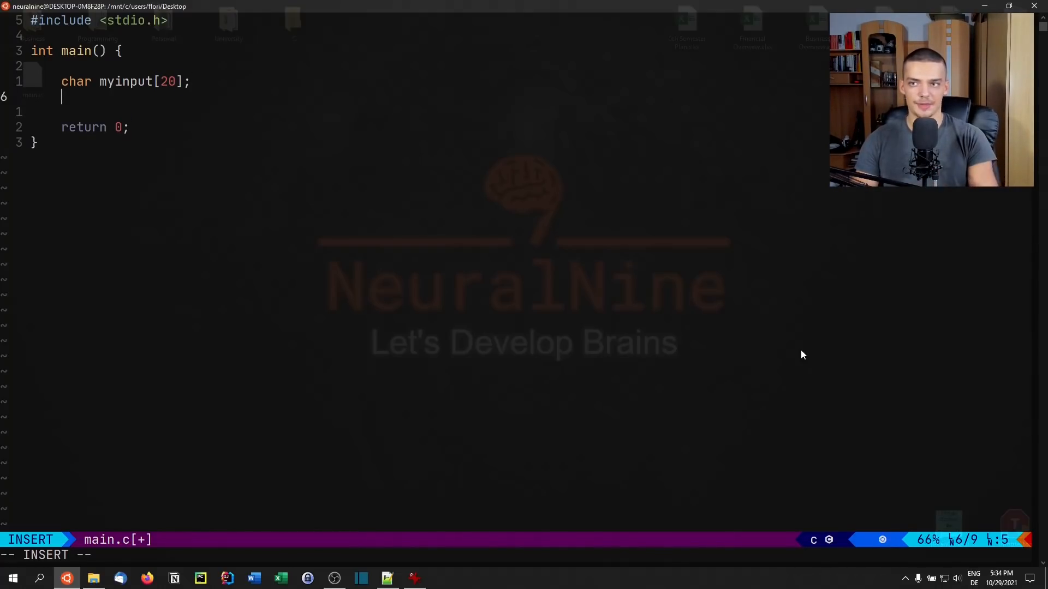
{"action": "type", "text": "scanf("}
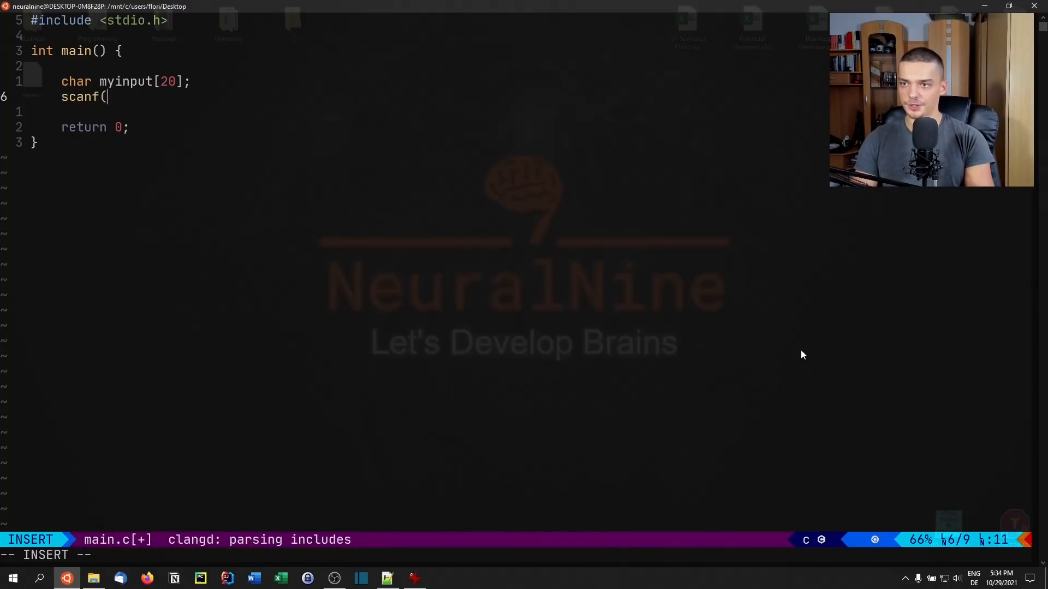
{"action": "type", "text": "\"%s"}
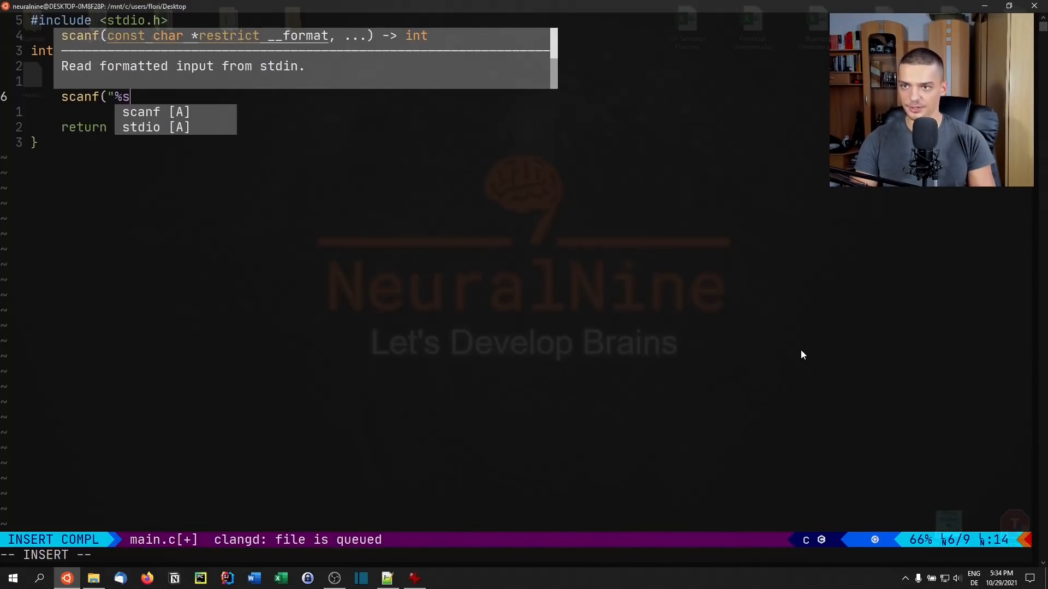
{"action": "type", "text": "\""}
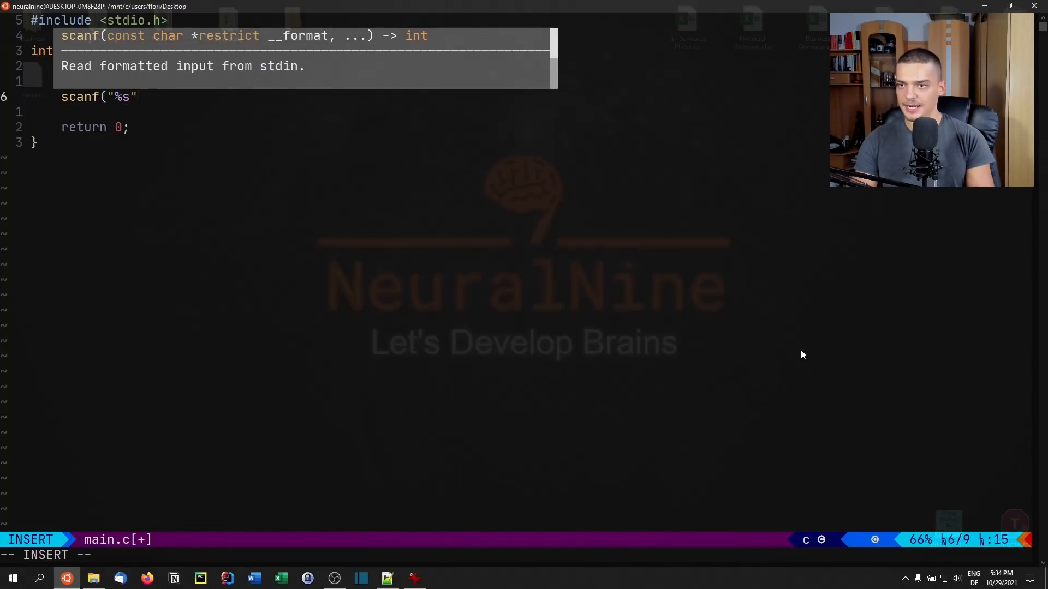
{"action": "type", "text": ", myinput);"}
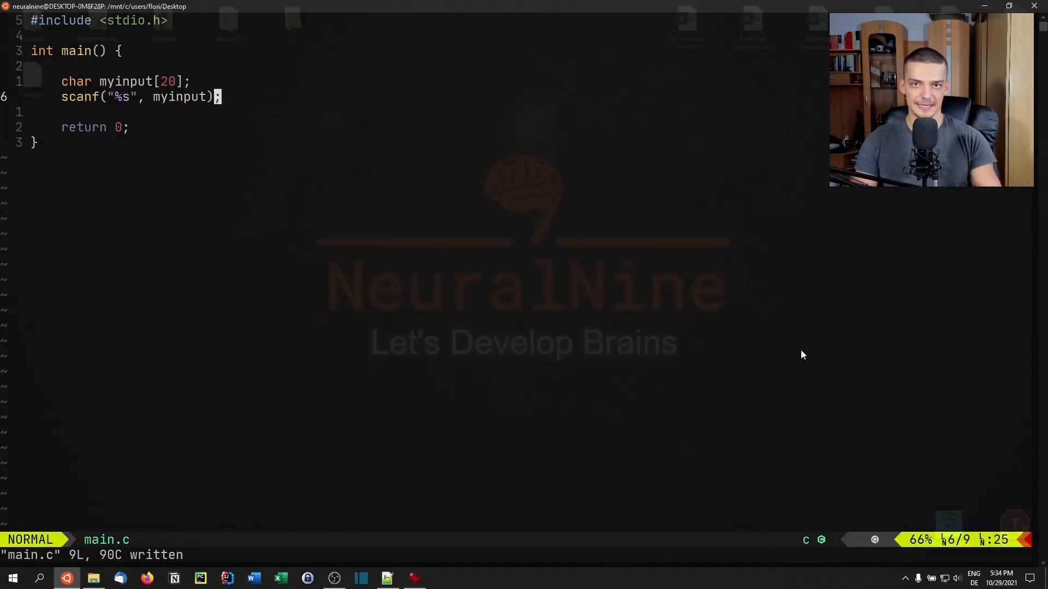
Step: Add printf("%s\n", myinput) to echo the input back, then save main.c
{"action": "key", "text": "o"}
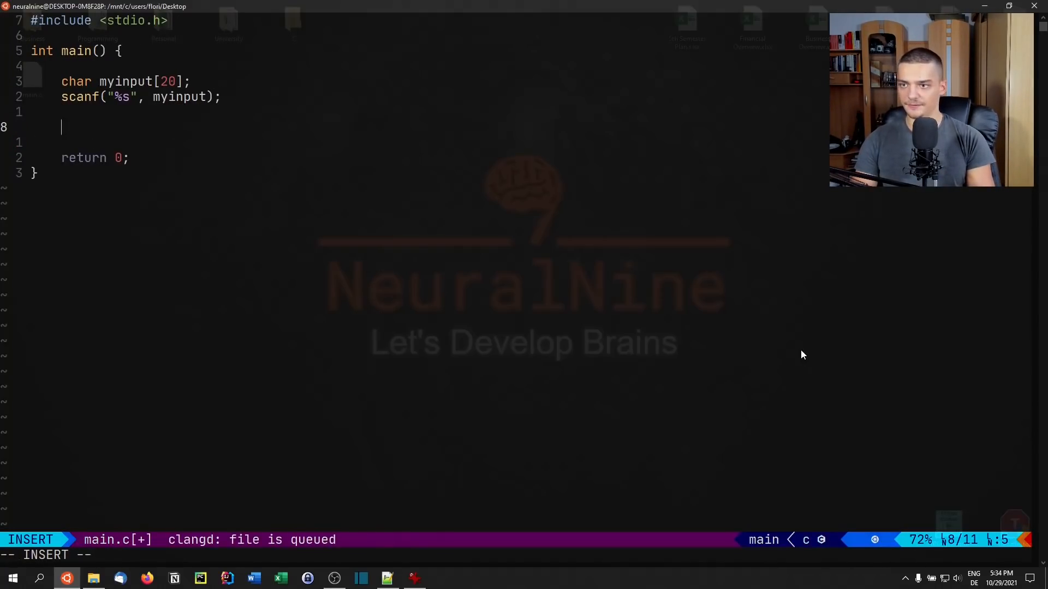
{"action": "type", "text": "printf"}
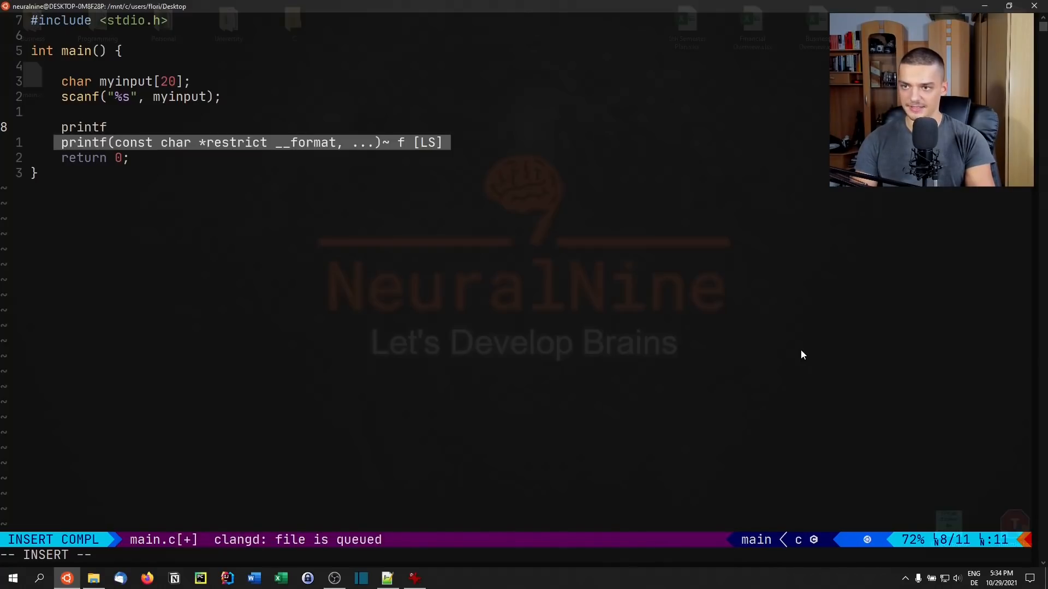
{"action": "type", "text": "(\""}
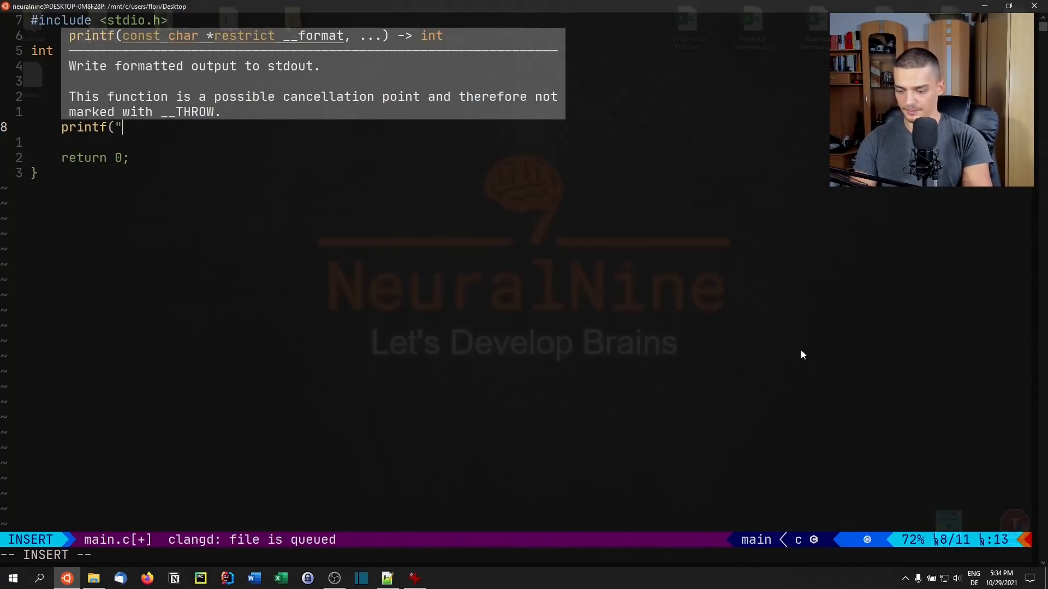
{"action": "type", "text": "s\","}
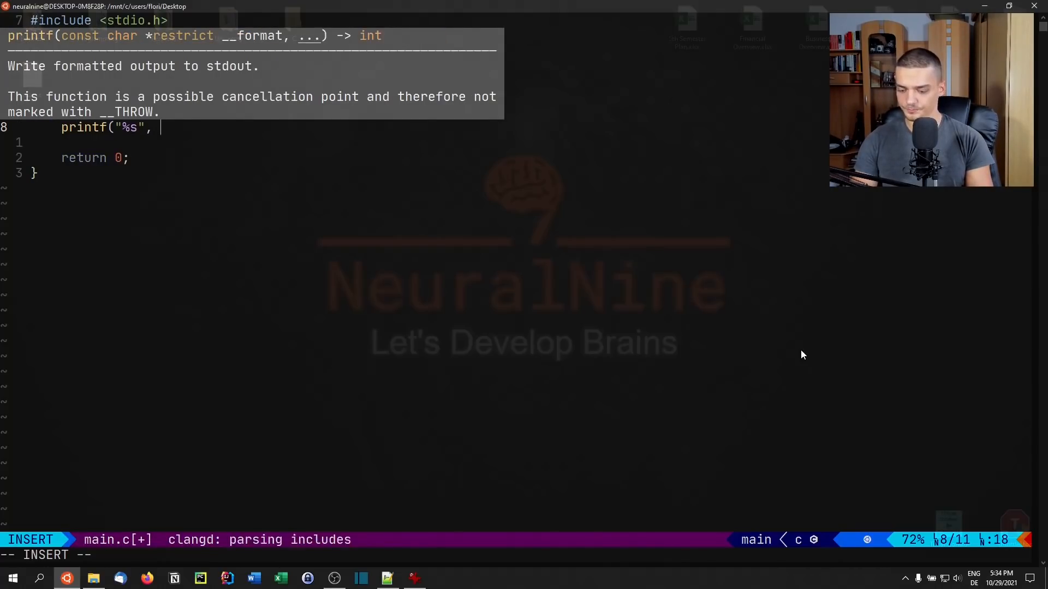
{"action": "type", "text": "myinput);"}
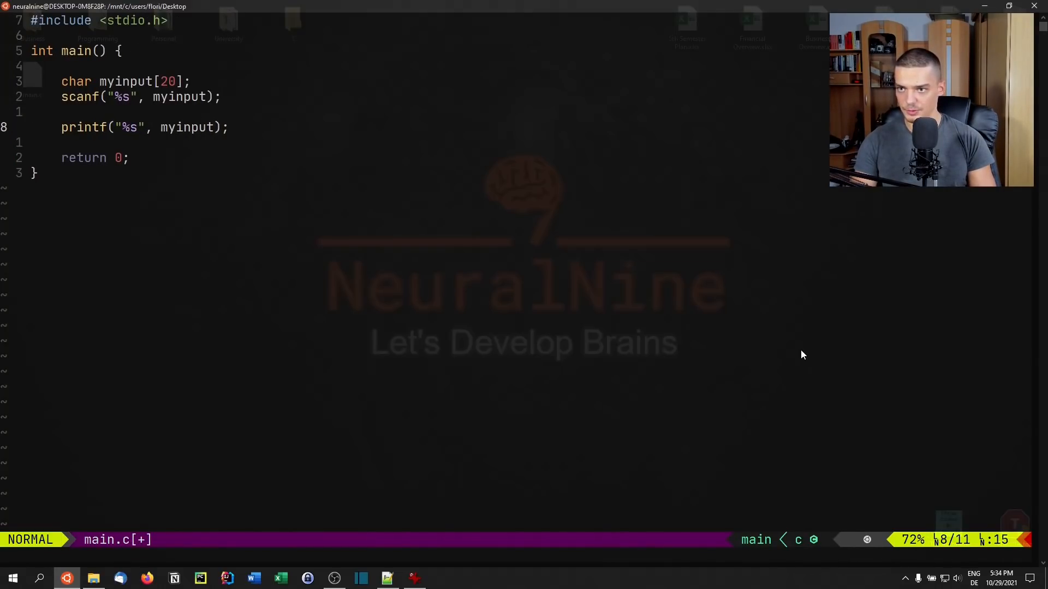
{"action": "type", "text": "\\n"}
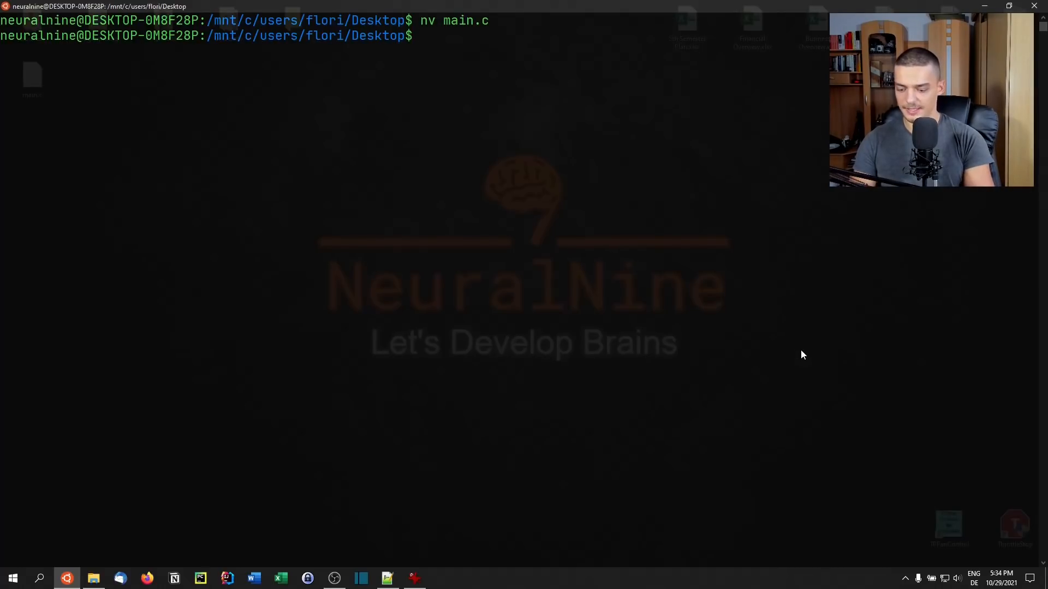
Step: Compile with gcc main.c -o main.o and list the folder contents
{"action": "type", "text": "gcc mai"}
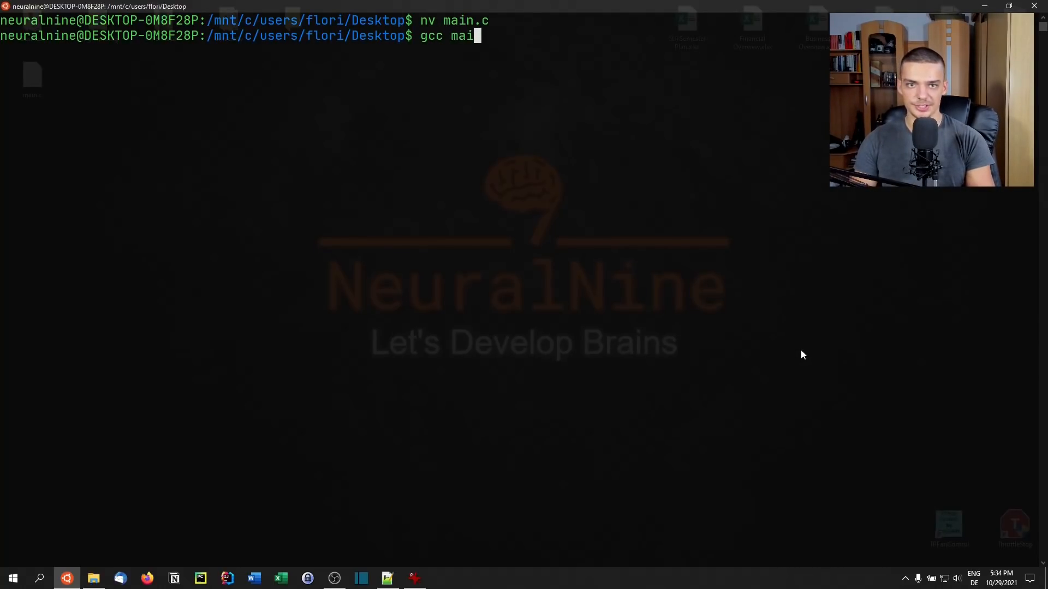
{"action": "type", "text": "n.c -"}
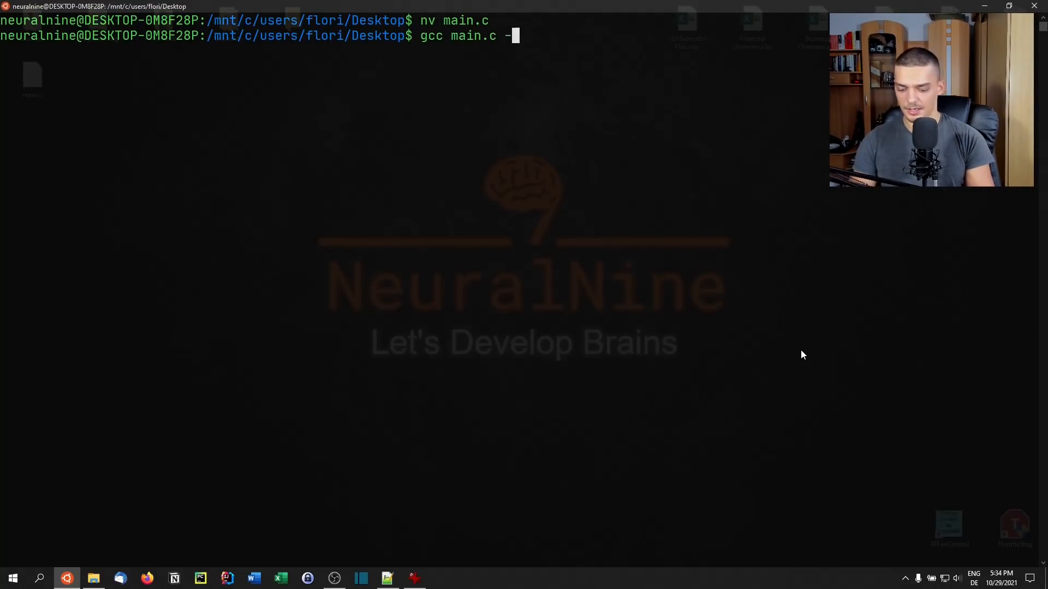
{"action": "type", "text": "o main.o"}
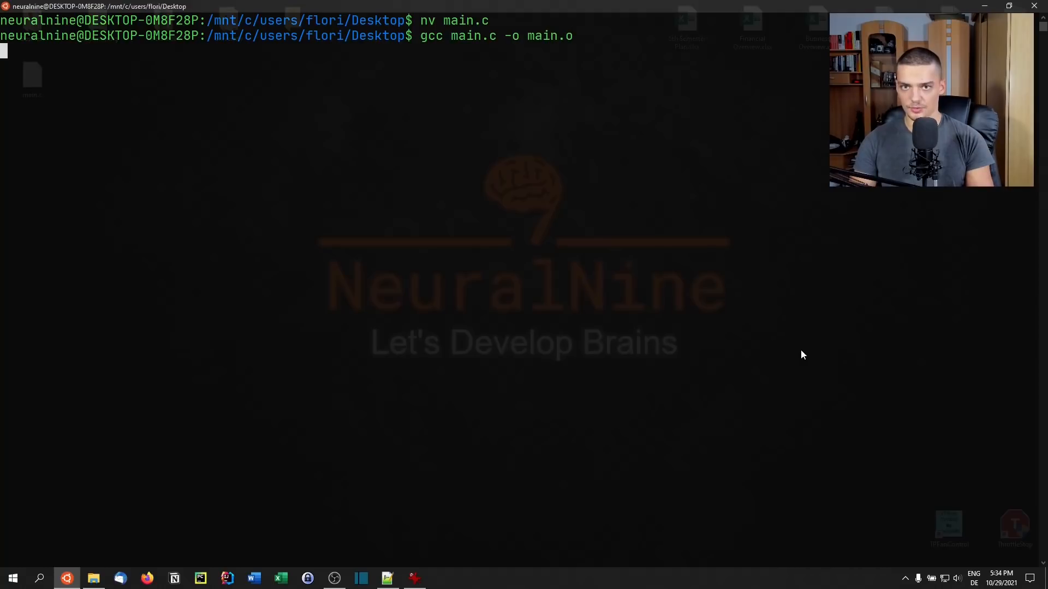
{"action": "type", "text": "l"}
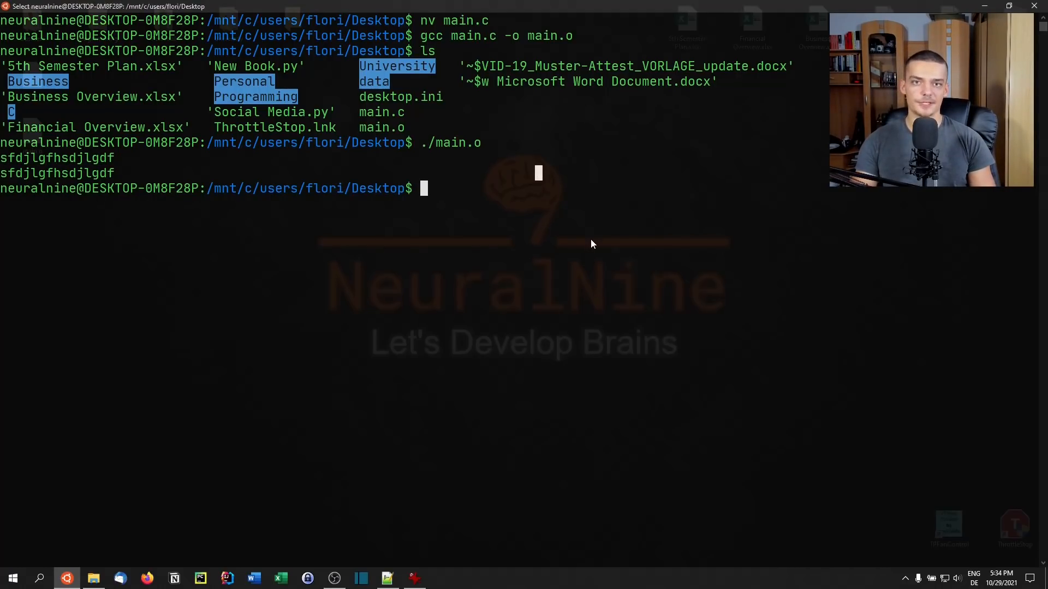
Step: Run ./main.o with a short then long input, triggering stack smashing, and recompile
{"action": "type", "text": "./main.o"}
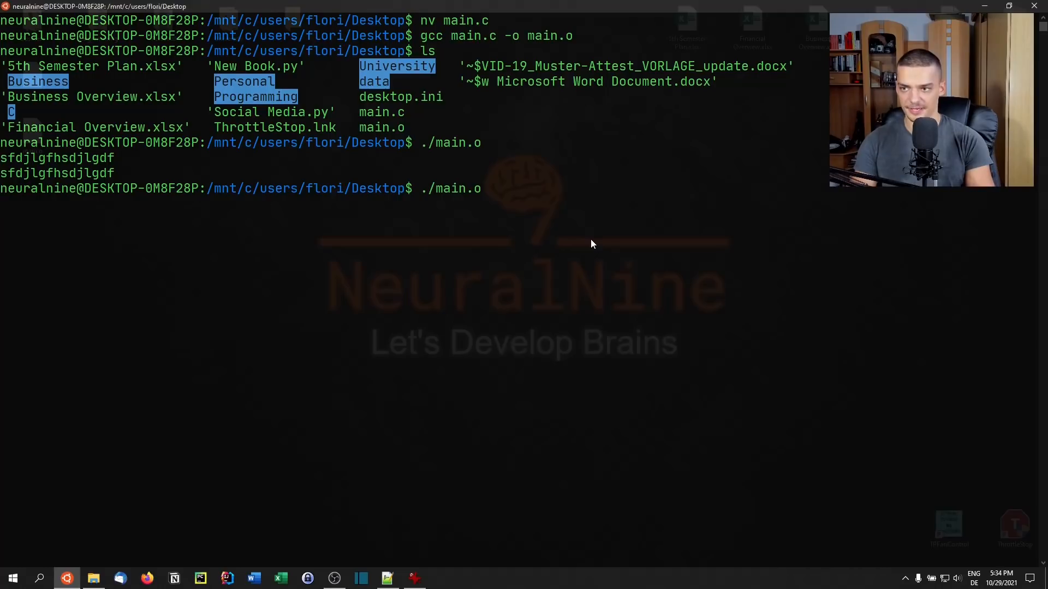
{"action": "type", "text": "adskfjhgadskhgfadsjhfgadsjafsd"}
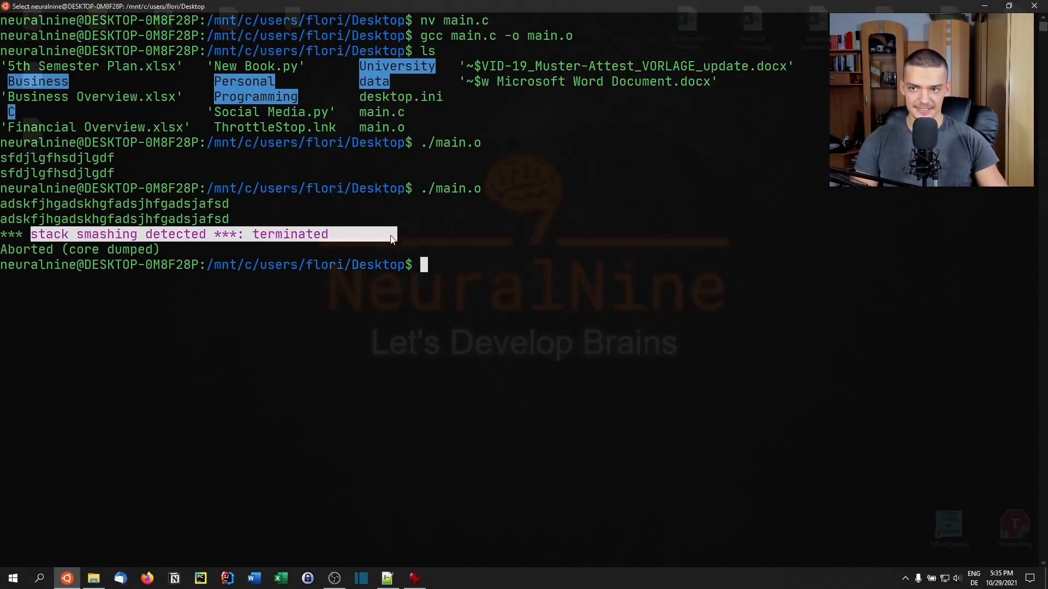
{"action": "mouse_move", "coordinate": [374, 274]}
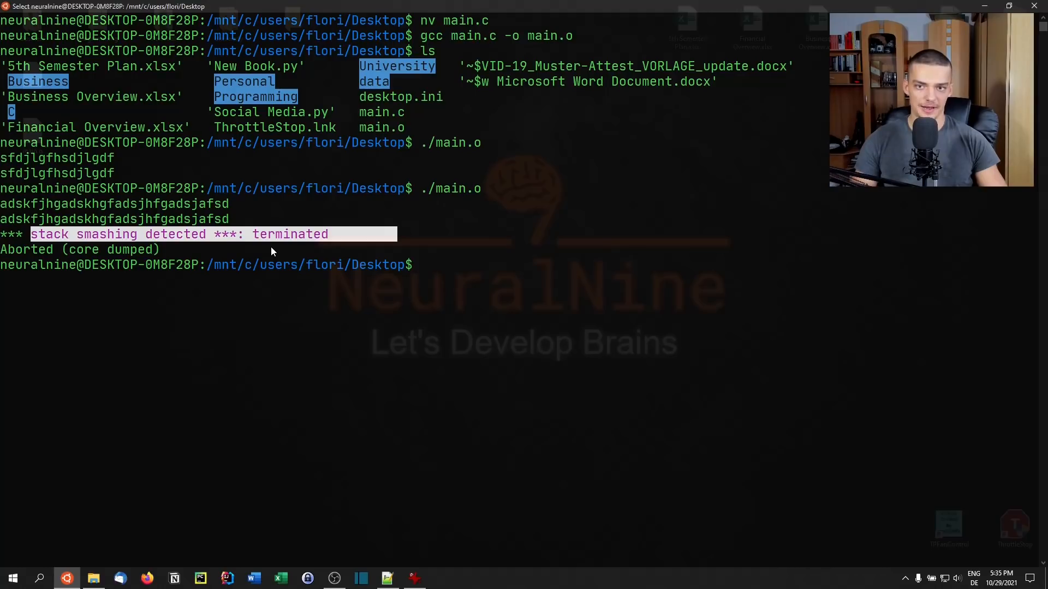
{"action": "mouse_move", "coordinate": [768, 261]}
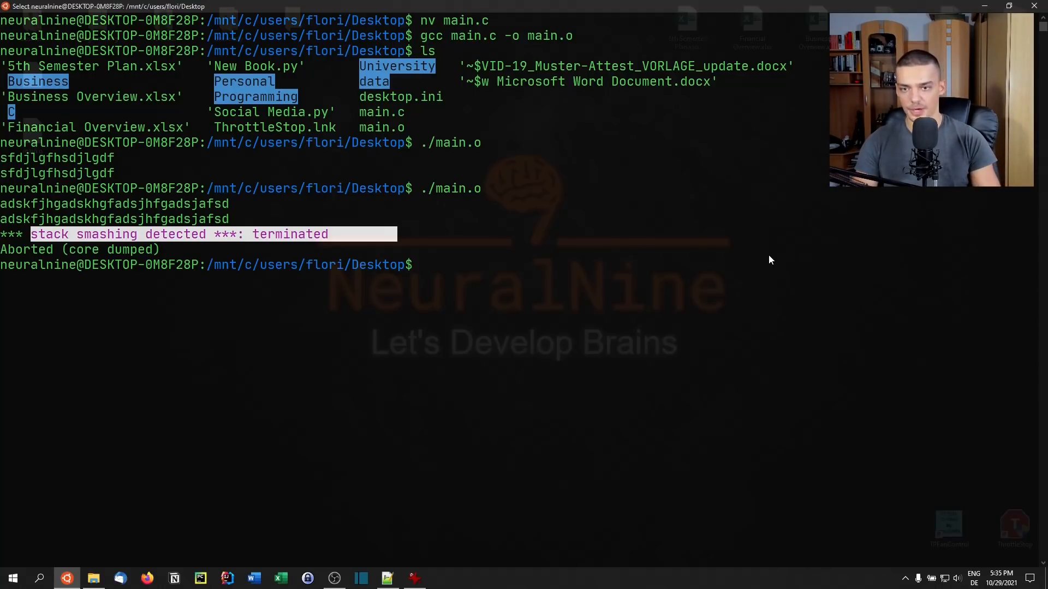
{"action": "type", "text": "gcc main.c -o main.o"}
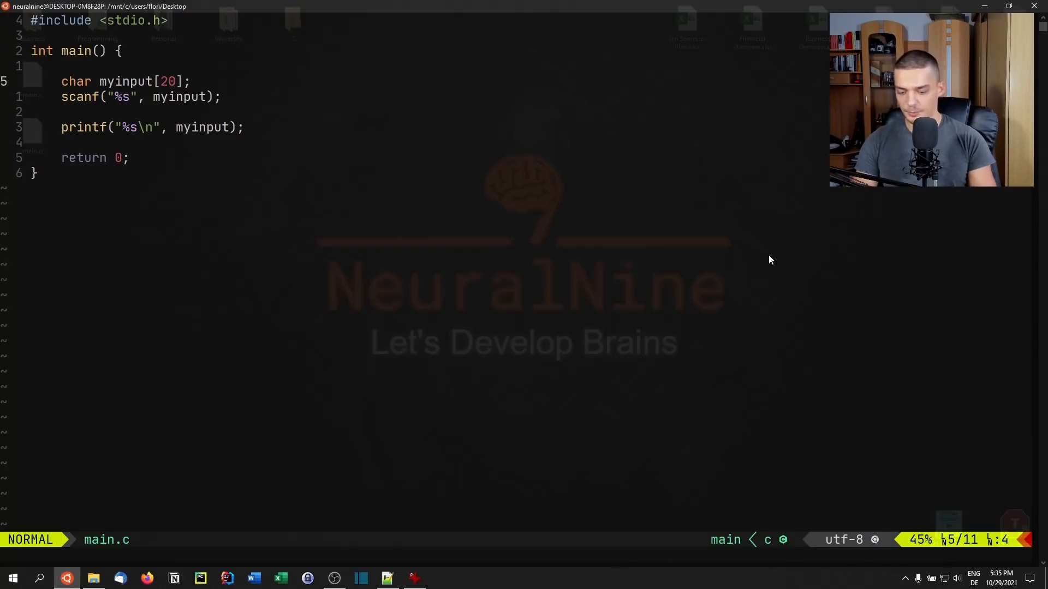
Step: Declare char somethingelse[20] initialized to "heyguys" after myinput
{"action": "type", "text": "char myinput[20];"}
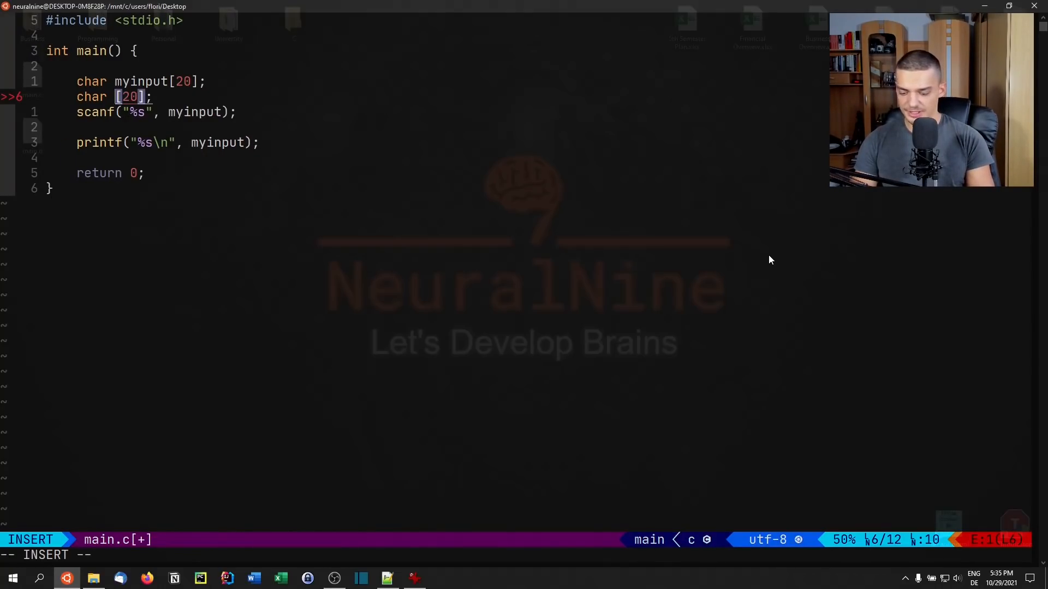
{"action": "type", "text": "somethingelse"}
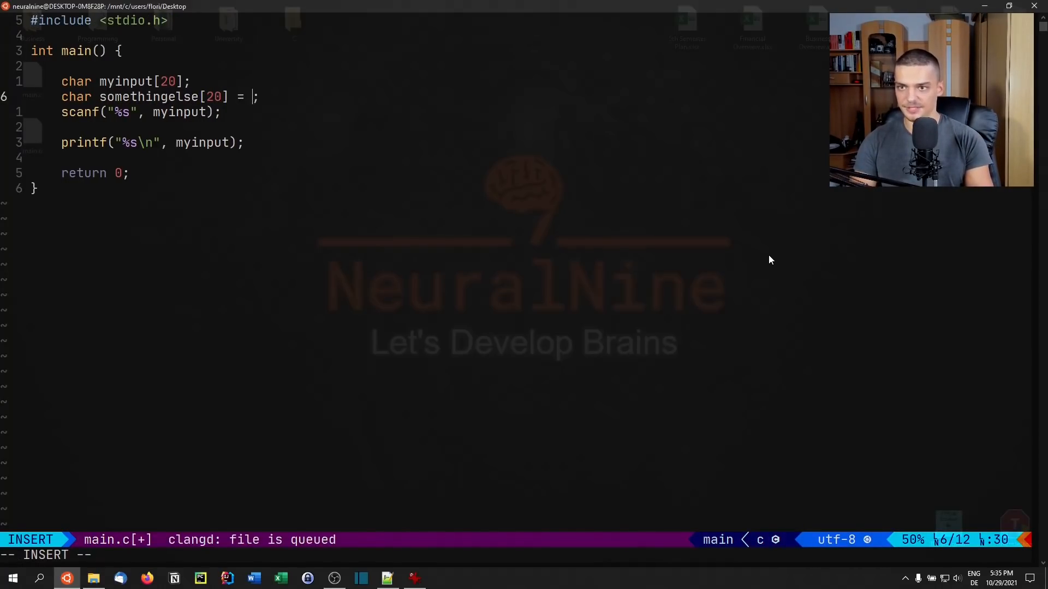
{"action": "type", "text": "\""}
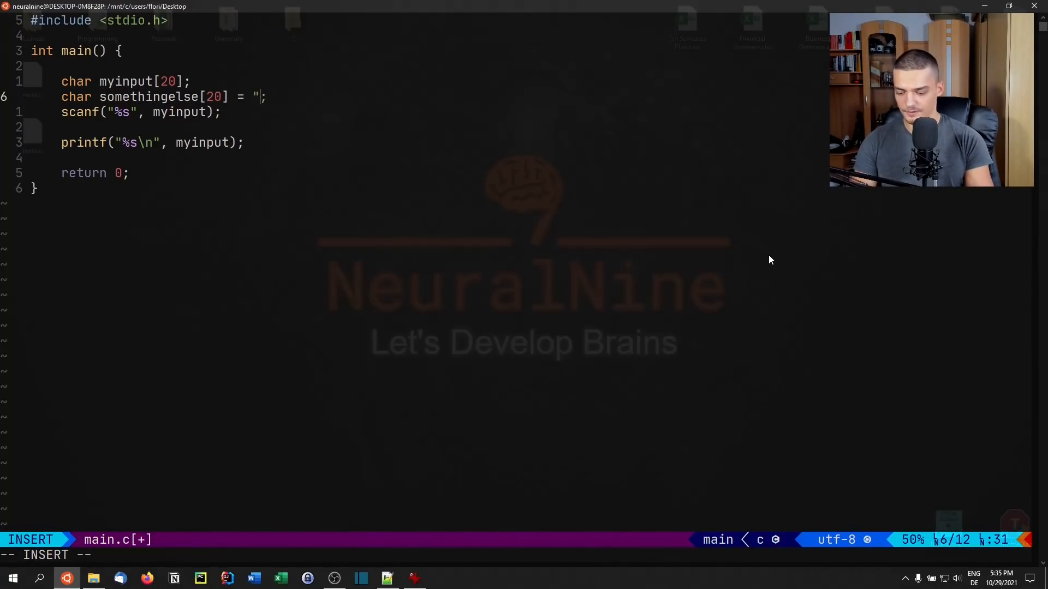
{"action": "type", "text": "heyguys"}
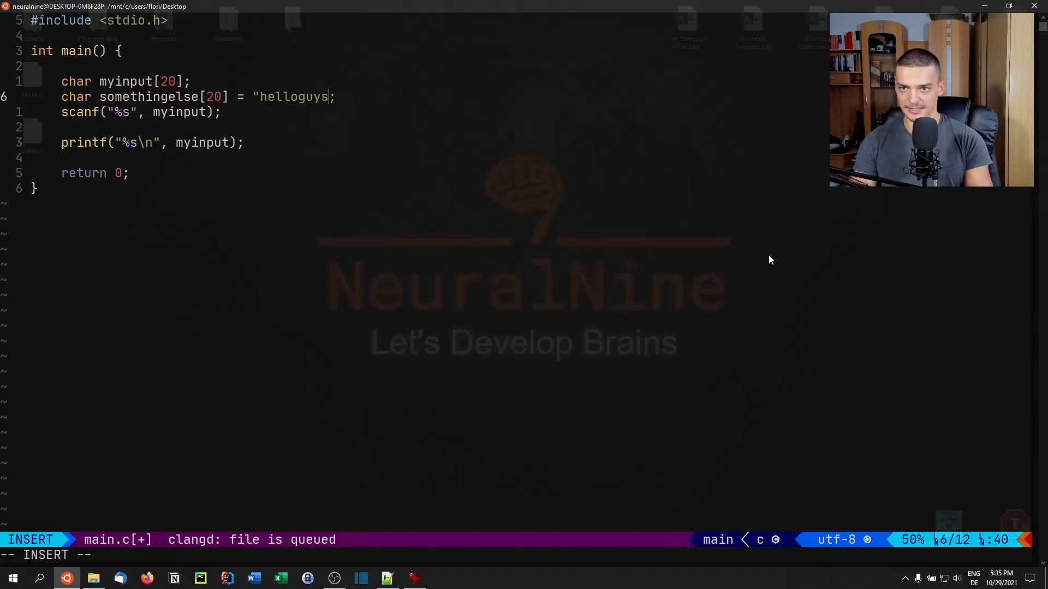
{"action": "key", "text": "Escape"}
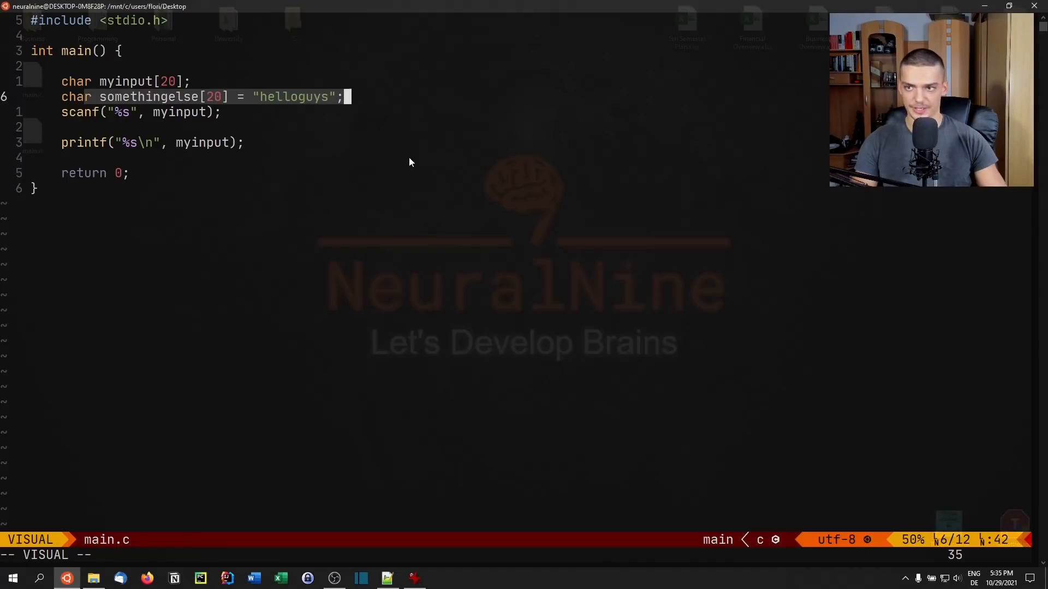
Step: Duplicate the printf line and change the copy to print somethingelse, then save and quit
{"action": "key", "text": "Escape"}
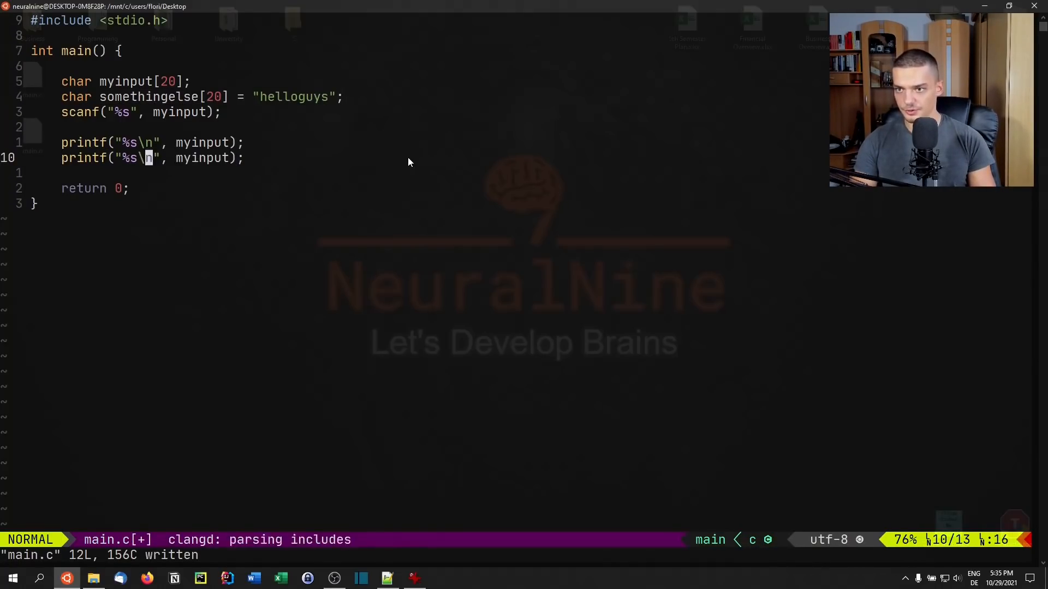
{"action": "type", "text": "so"}
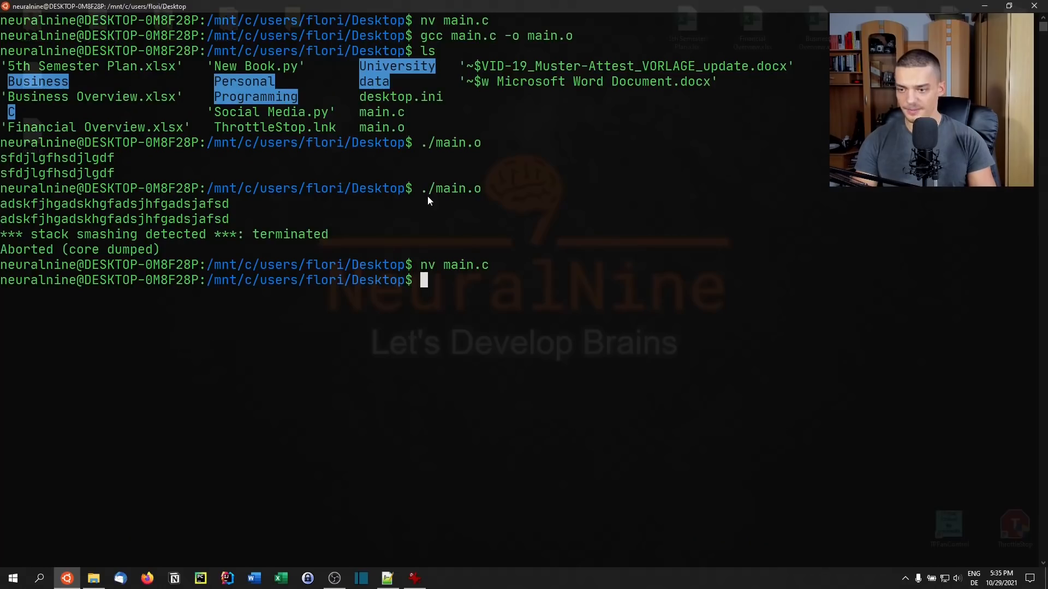
Step: List files and run ./main.o with a long input then a short one to compare outputs
{"action": "type", "text": "ls"}
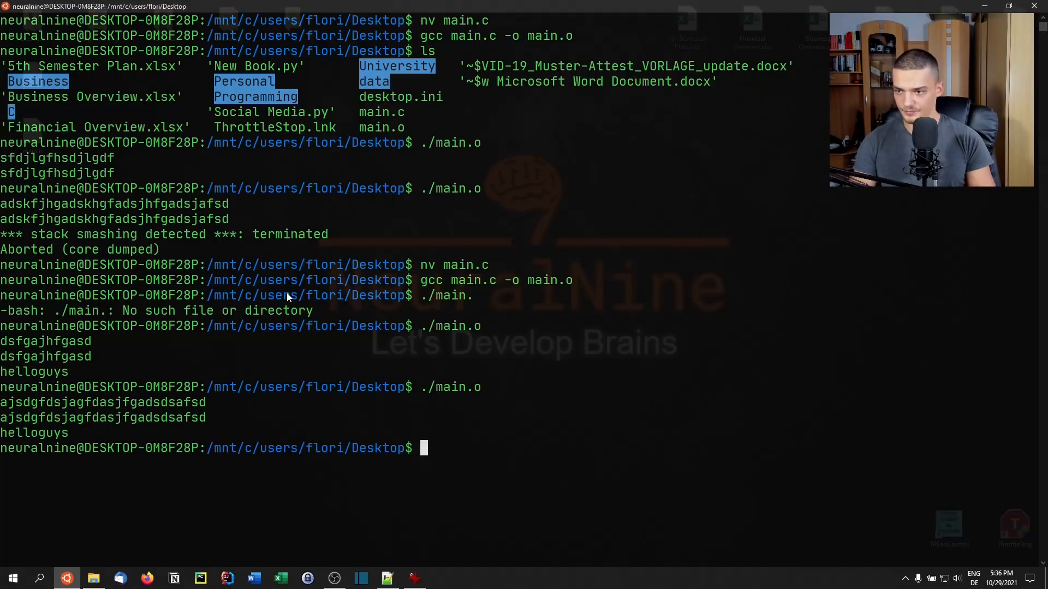
{"action": "type", "text": "./main.o"}
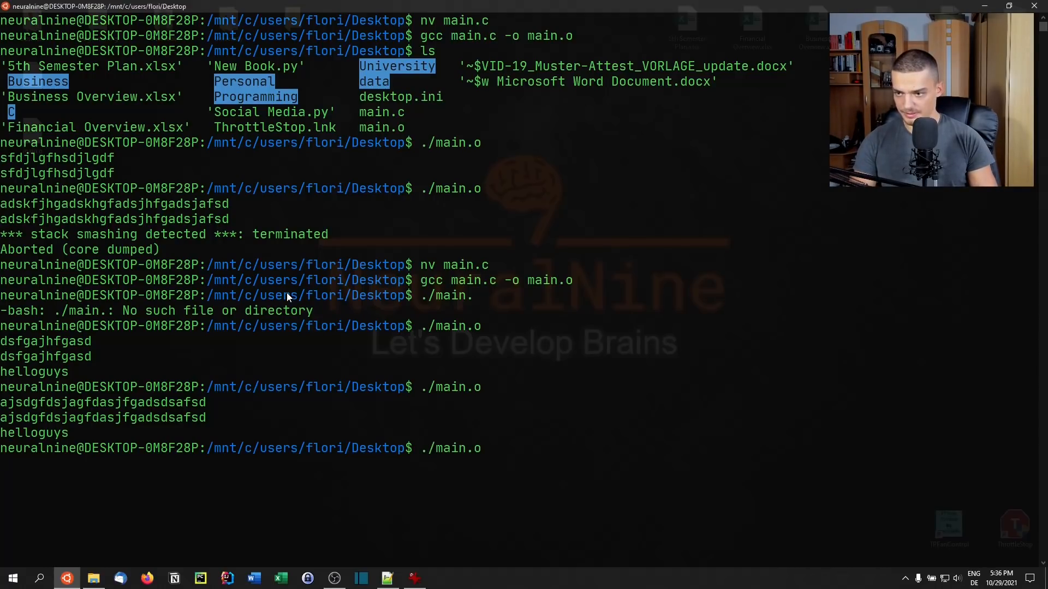
{"action": "type", "text": "dsafdasfdsahgfdsajhfgasdjhfdsajhdasfdassfd"}
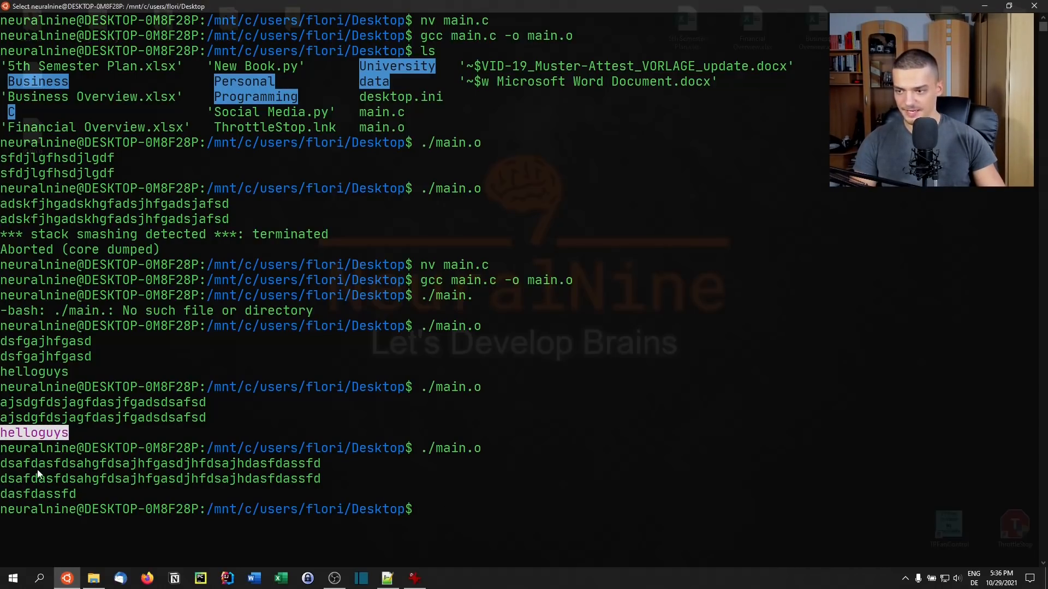
{"action": "mouse_move", "coordinate": [100, 535]}
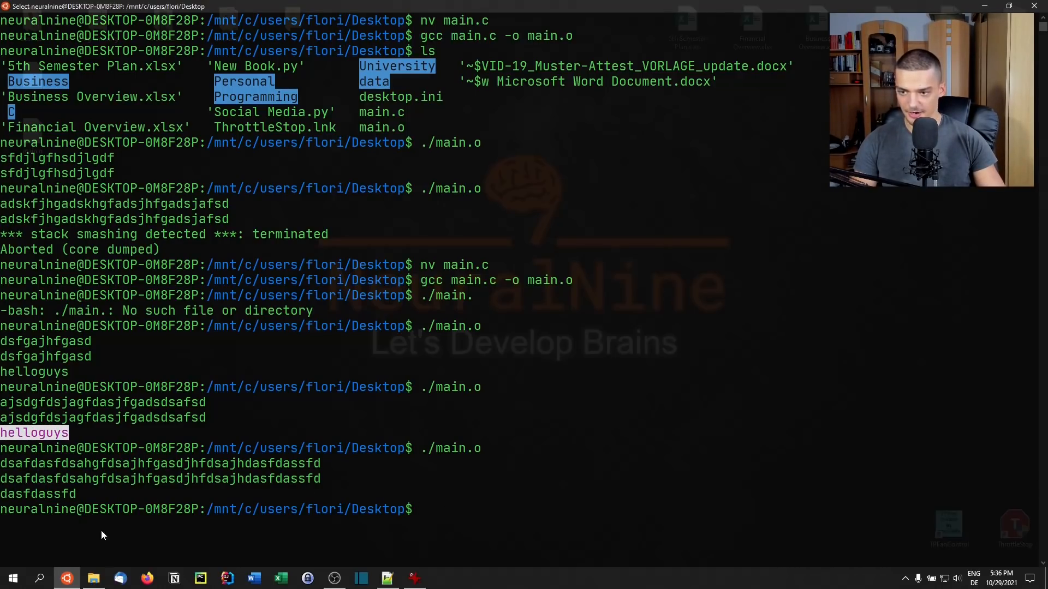
{"action": "type", "text": "./main.o"}
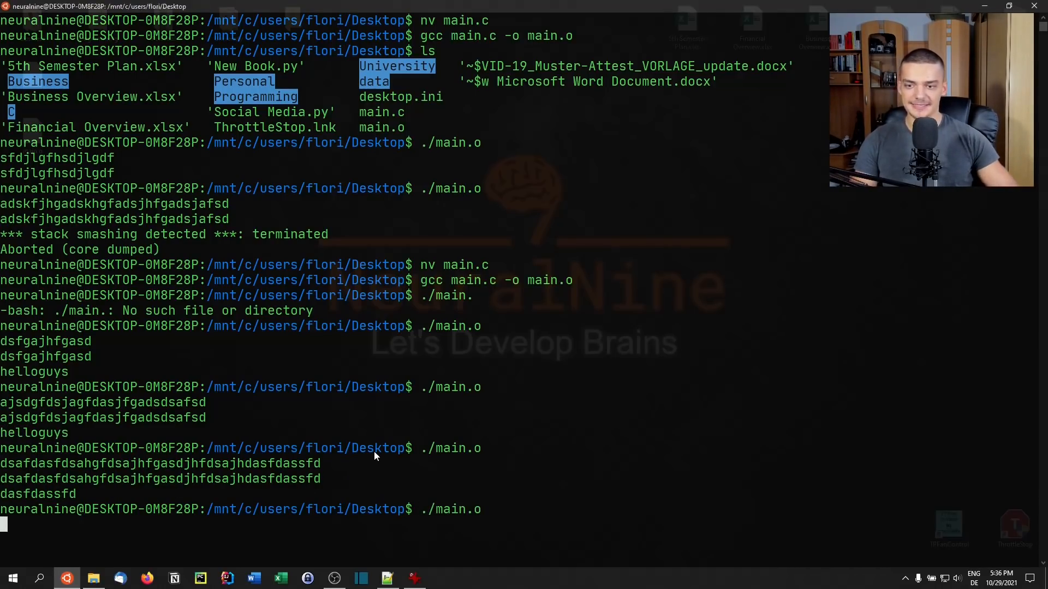
{"action": "type", "text": "gfdasjkfgadsjhgfgdsajhfgdsajkhfgdsajfgadsjhfgsdajkfgsda"}
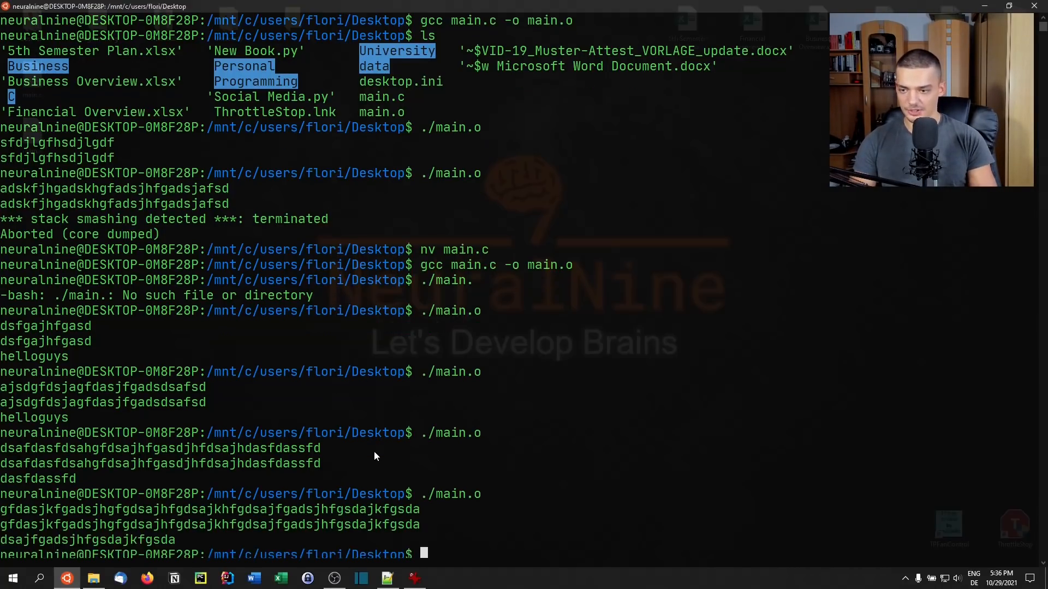
Step: Run ./main.o with a very long input, highlighting it overwriting the second buffer, then rerun
{"action": "left_click_drag", "start_coordinate": [76, 539], "coordinate": [182, 539]}
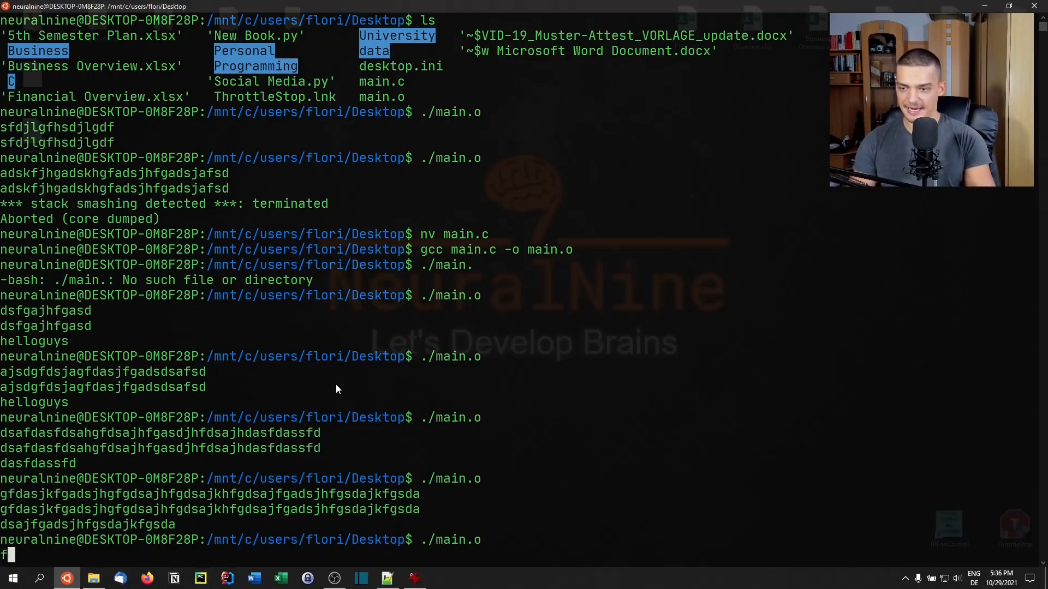
{"action": "type", "text": "hdjsaggfdshjagfdjskhagfjdshagfjdhsgfjhdsagfjhdsagfjdsagfhjgdsafdjgsagfasdgfasjhfgasdjhafs"}
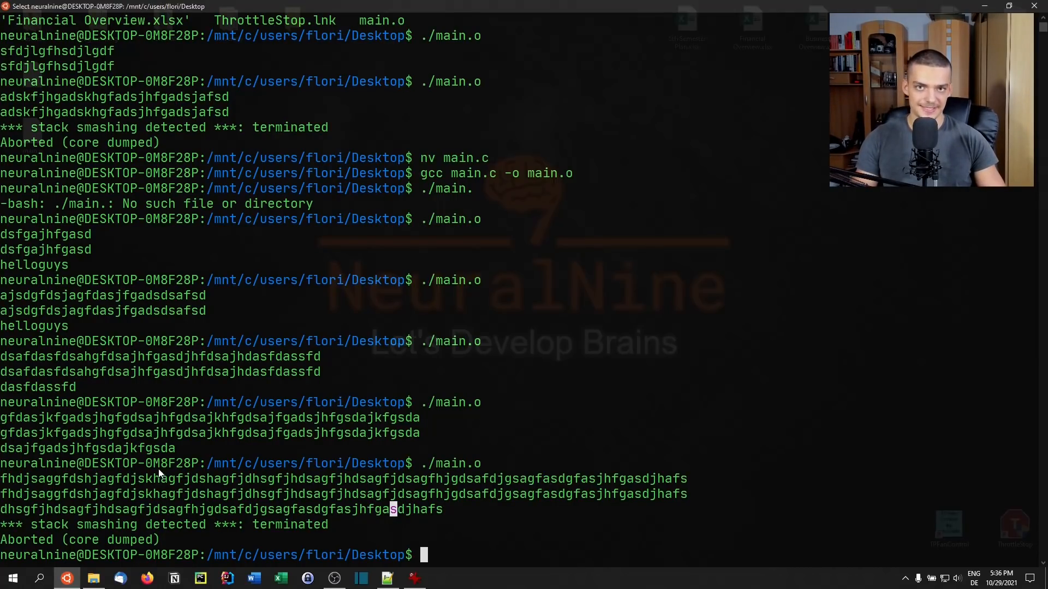
{"action": "left_click_drag", "start_coordinate": [19, 433], "coordinate": [176, 448]}
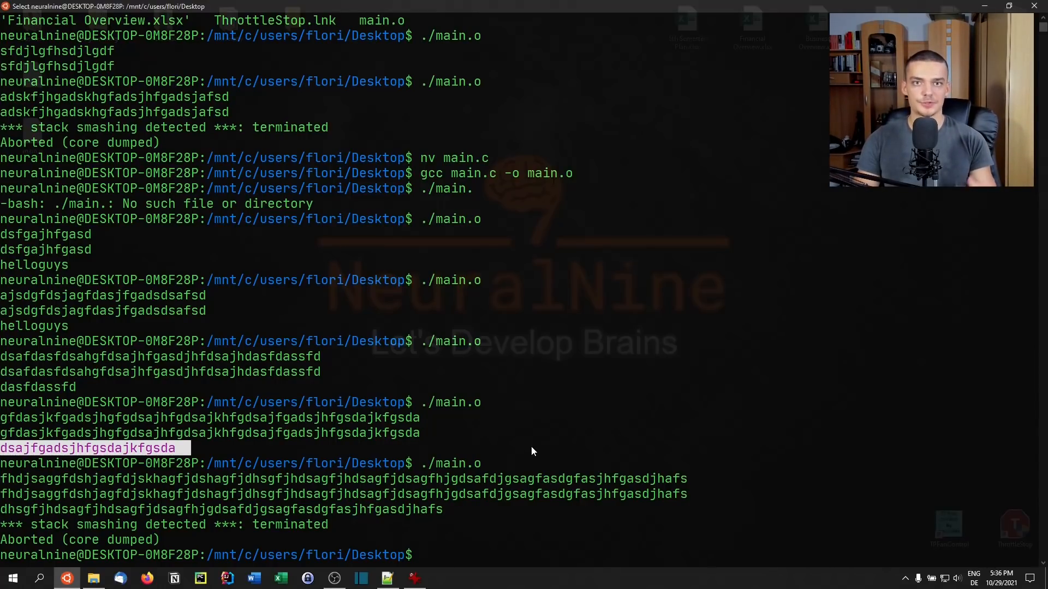
{"action": "type", "text": "./main.o"}
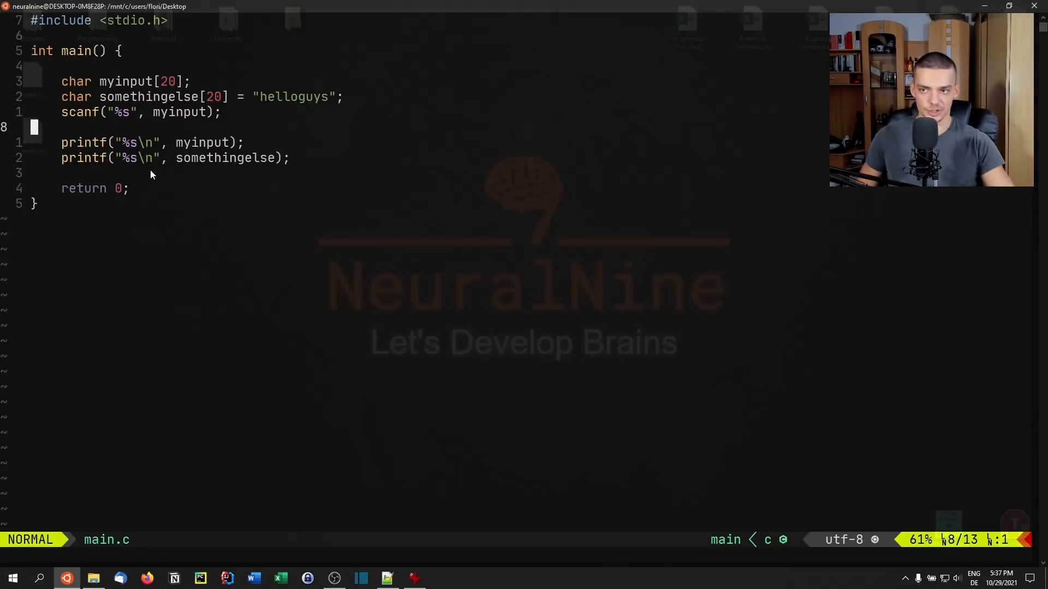
Step: Review main.c in Neovim showing both buffers and the somethingelse printf, without changes
{"action": "key", "text": "v"}
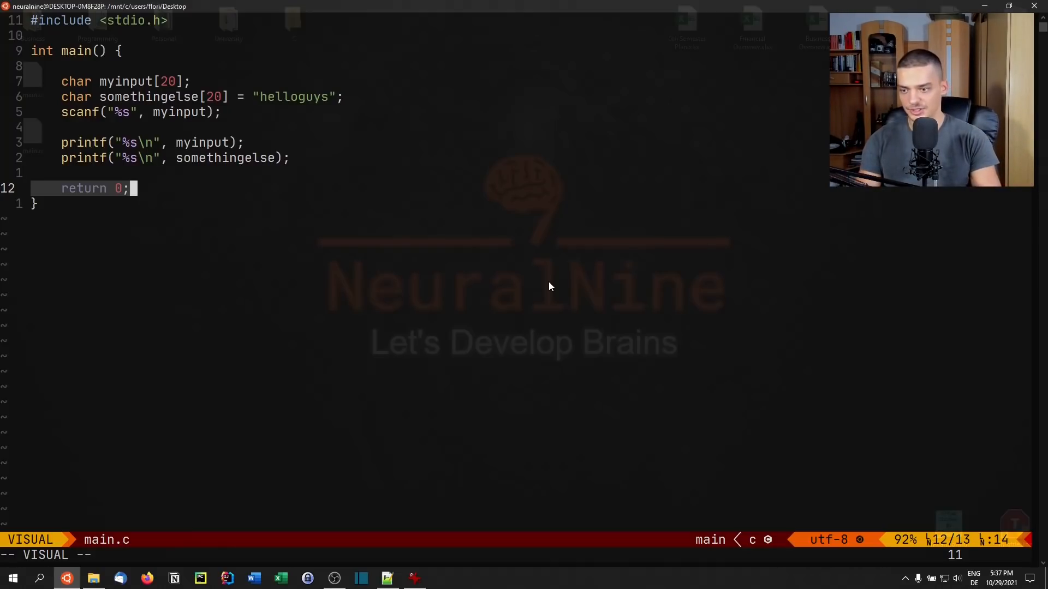
{"action": "key", "text": "Escape"}
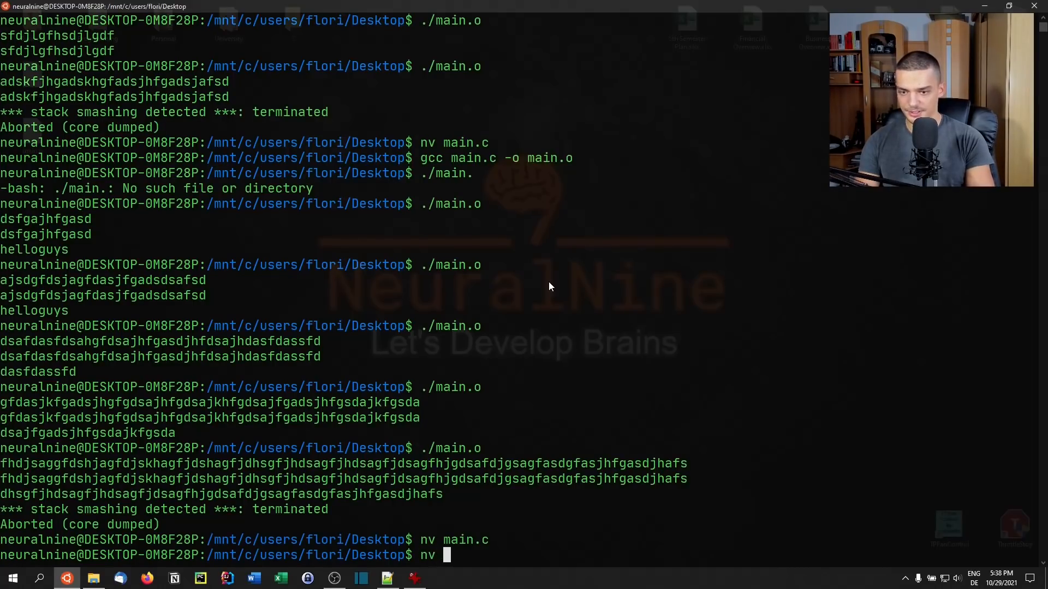
Step: Start Neovim on a new main2.c file from the bash prompt
{"action": "type", "text": "main2.c"}
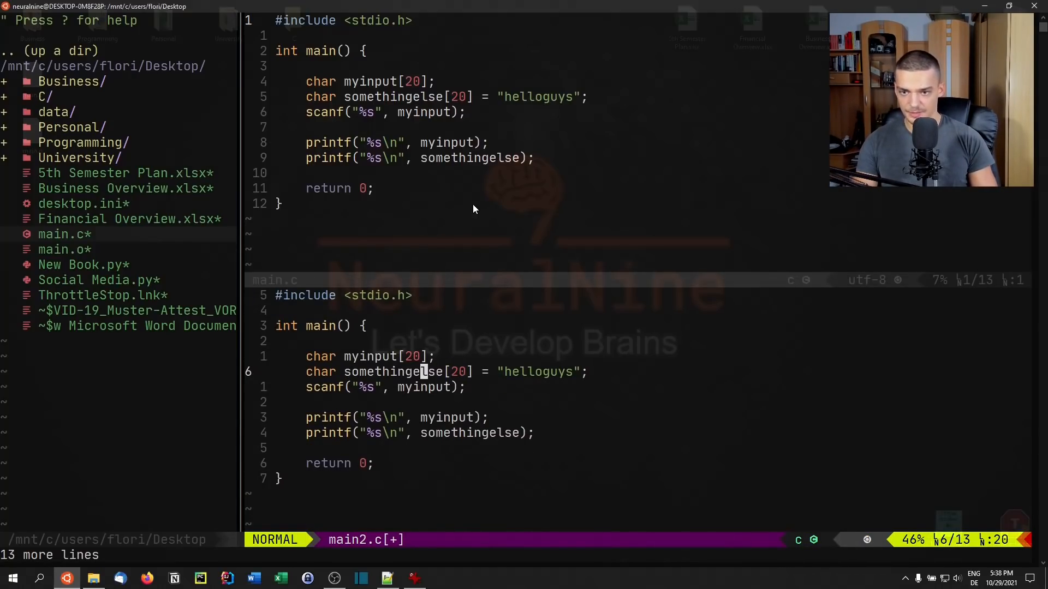
Step: Rename the second buffer to mypassword holding "mypassword", shrink both to [12], remove the printf lines
{"action": "type", "text": "mypassword"}
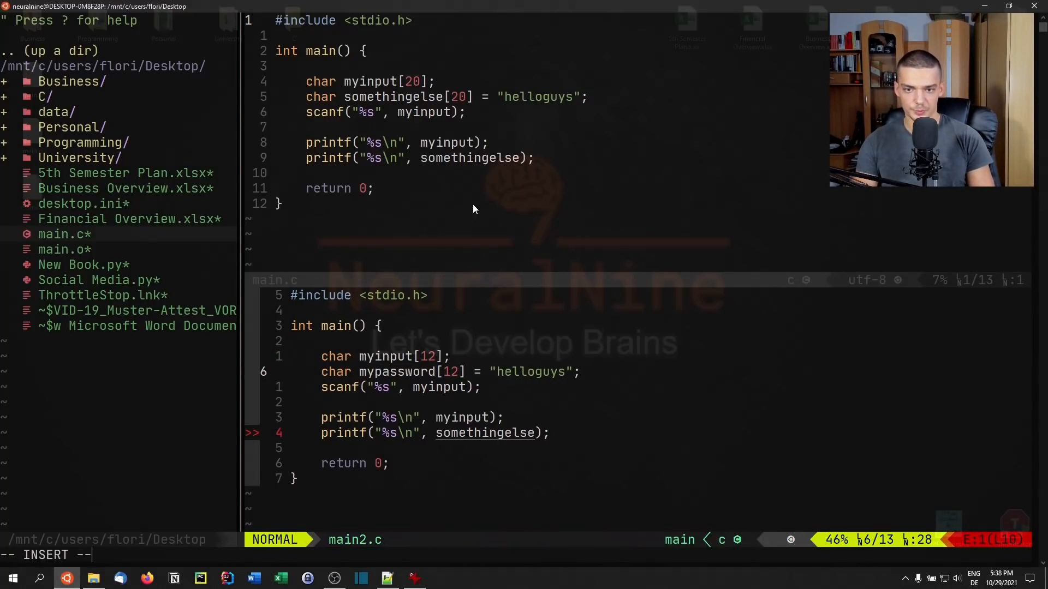
{"action": "type", "text": "mypassword"}
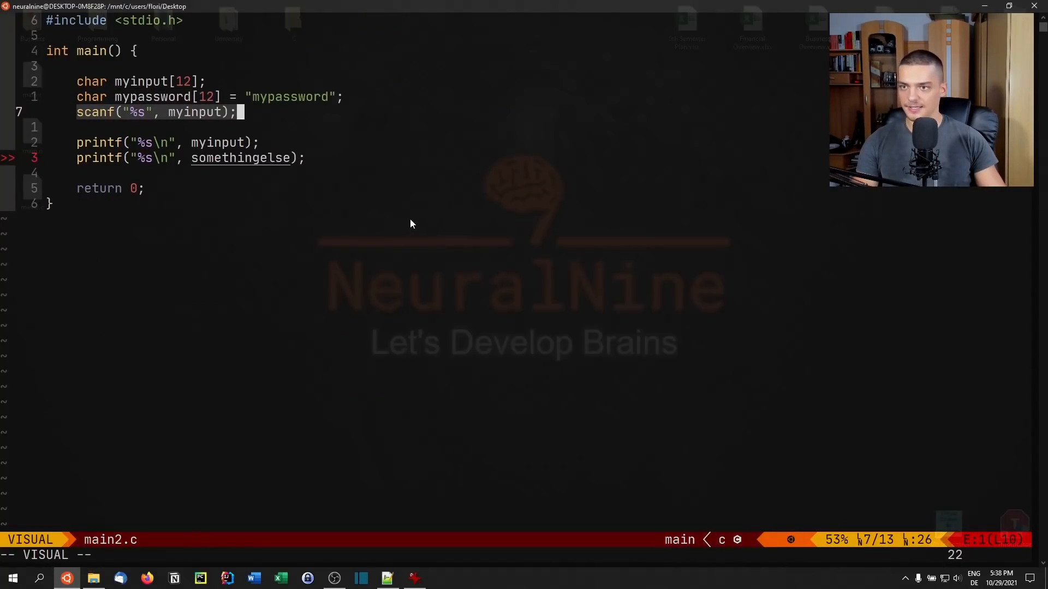
{"action": "key", "text": "Escape"}
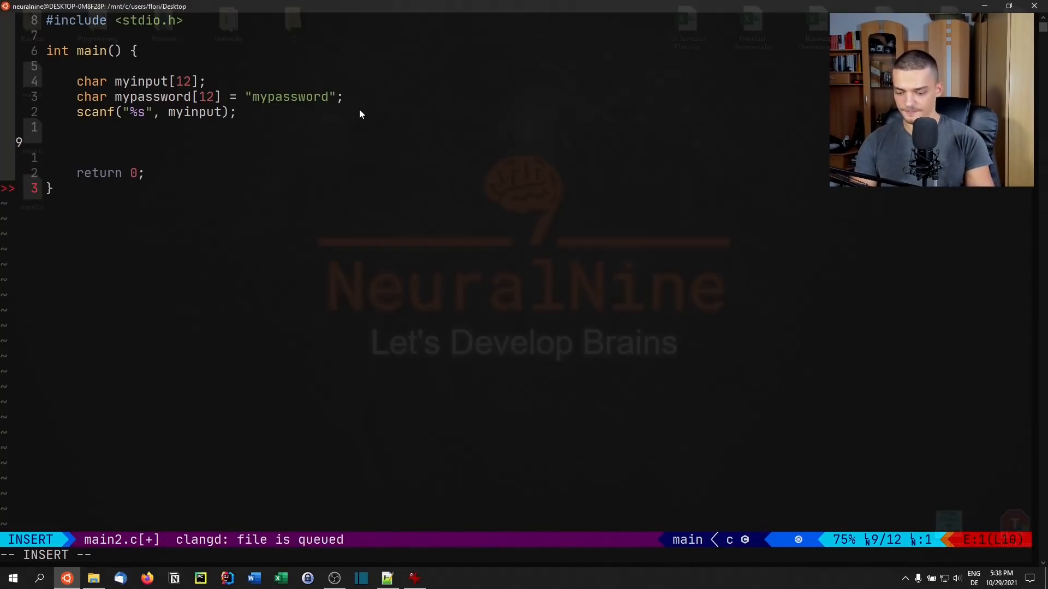
Step: Include string.h and write if (strcmp(myinput, mypassword) == 0)
{"action": "type", "text": "if ("}
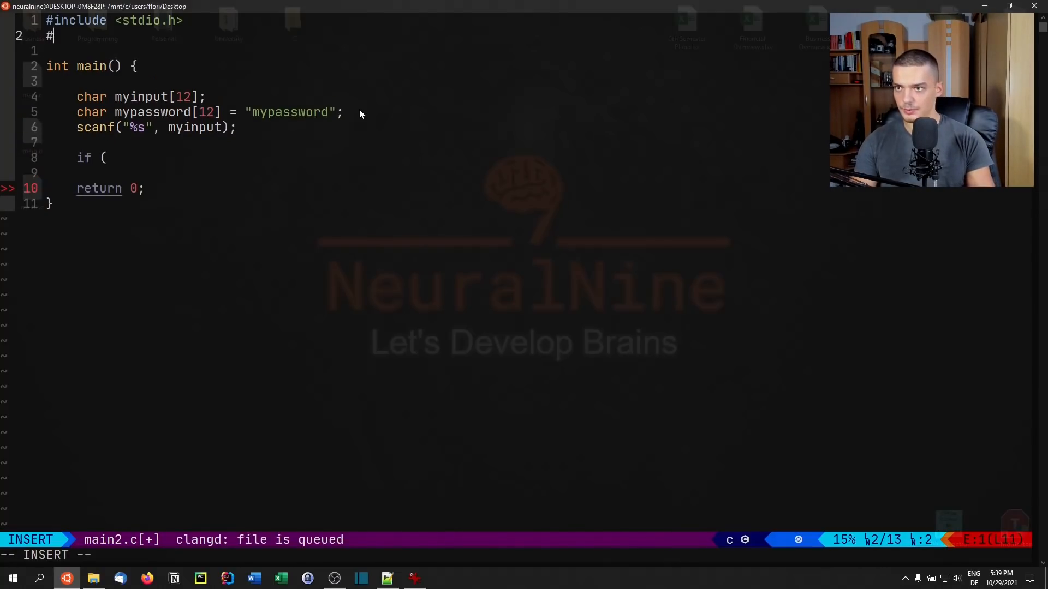
{"action": "type", "text": "incldue <"}
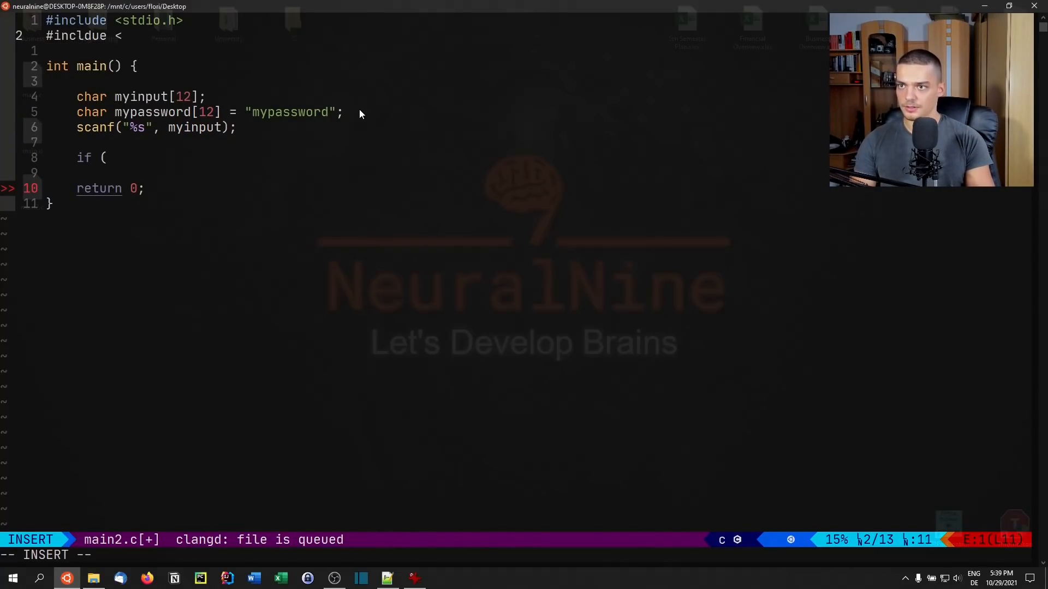
{"action": "type", "text": "string.h>"}
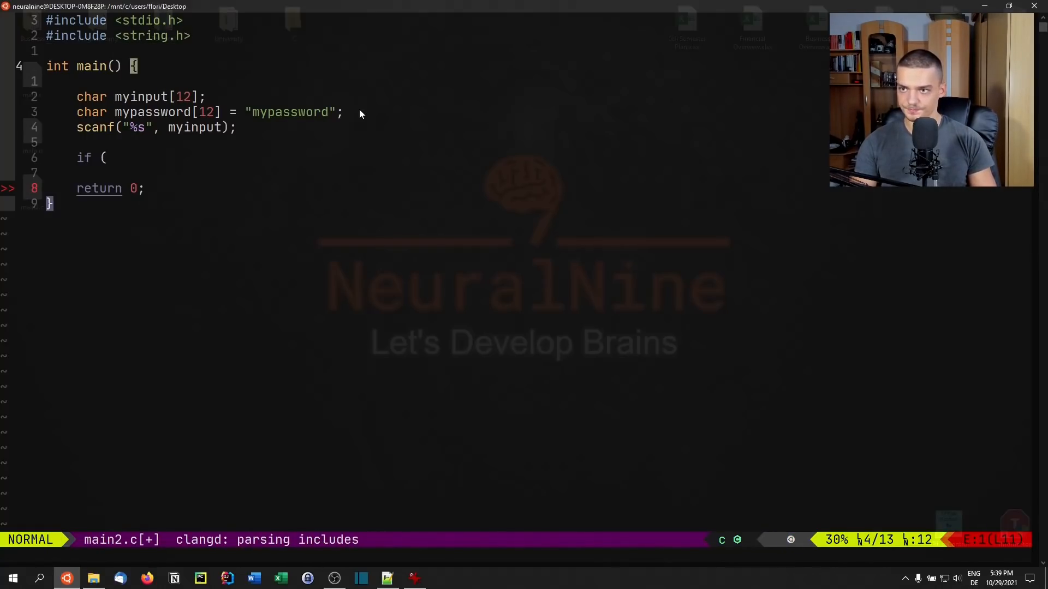
{"action": "type", "text": "s"}
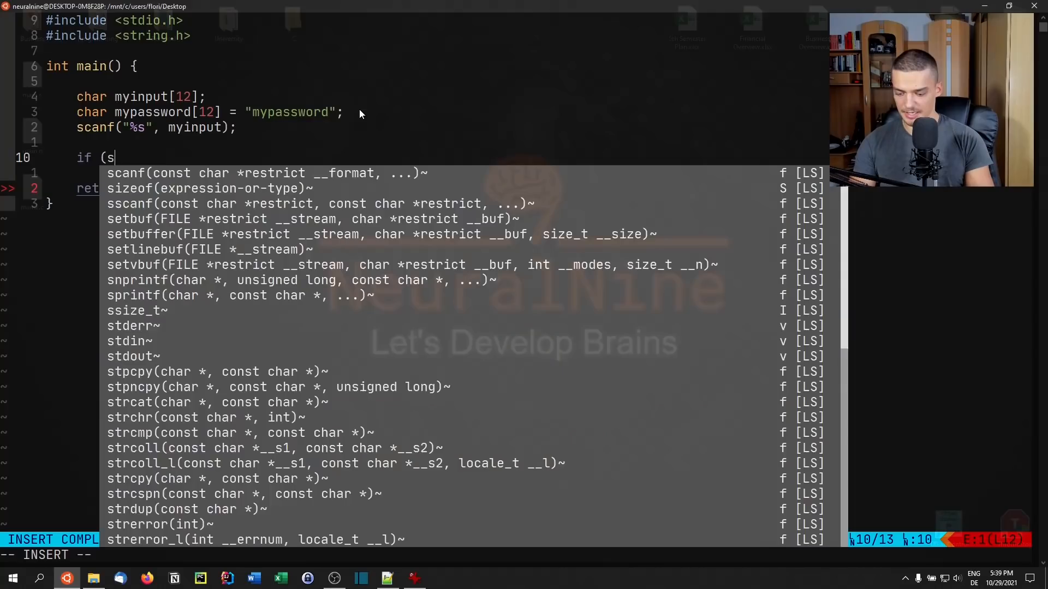
{"action": "type", "text": "trmcpm"}
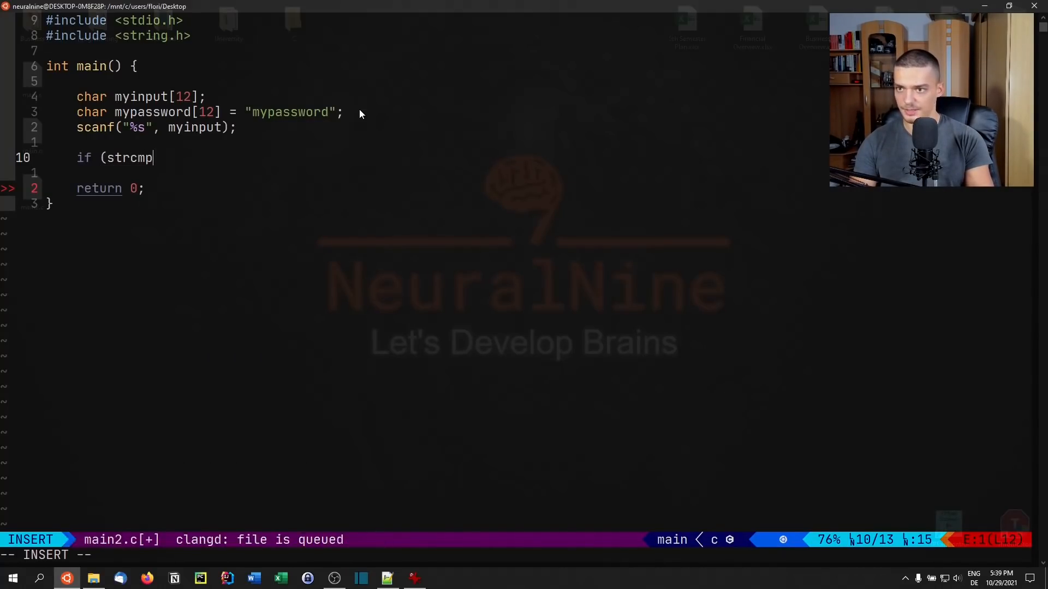
{"action": "type", "text": "("}
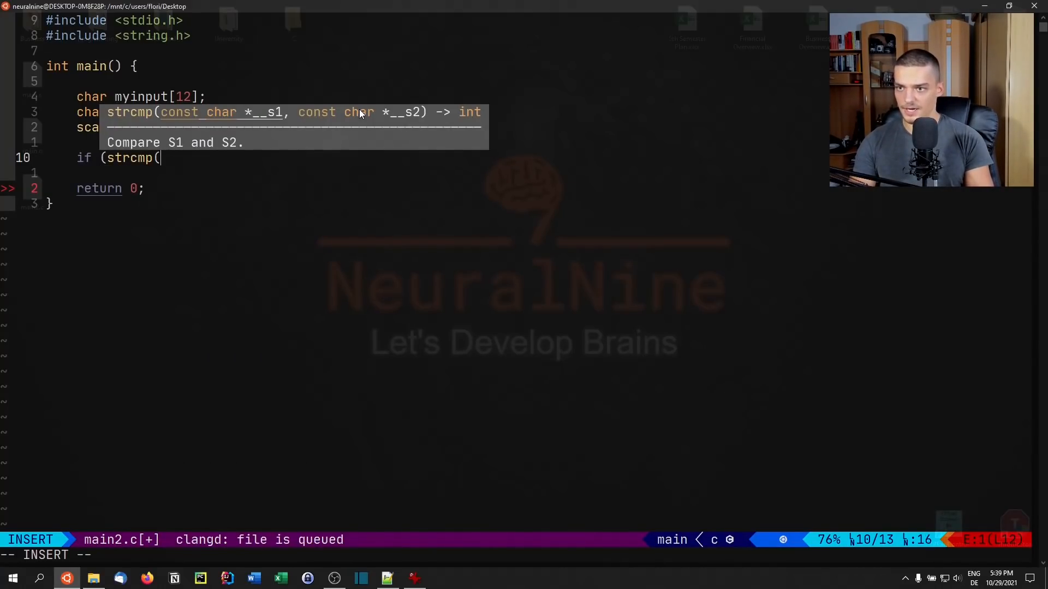
{"action": "type", "text": "myinput,"}
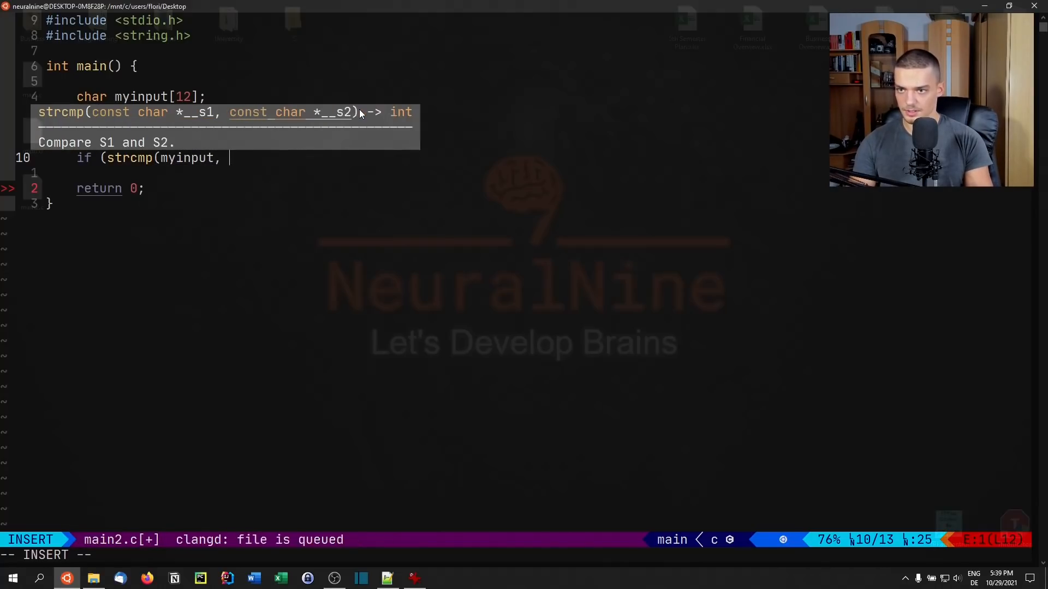
{"action": "type", "text": "password"}
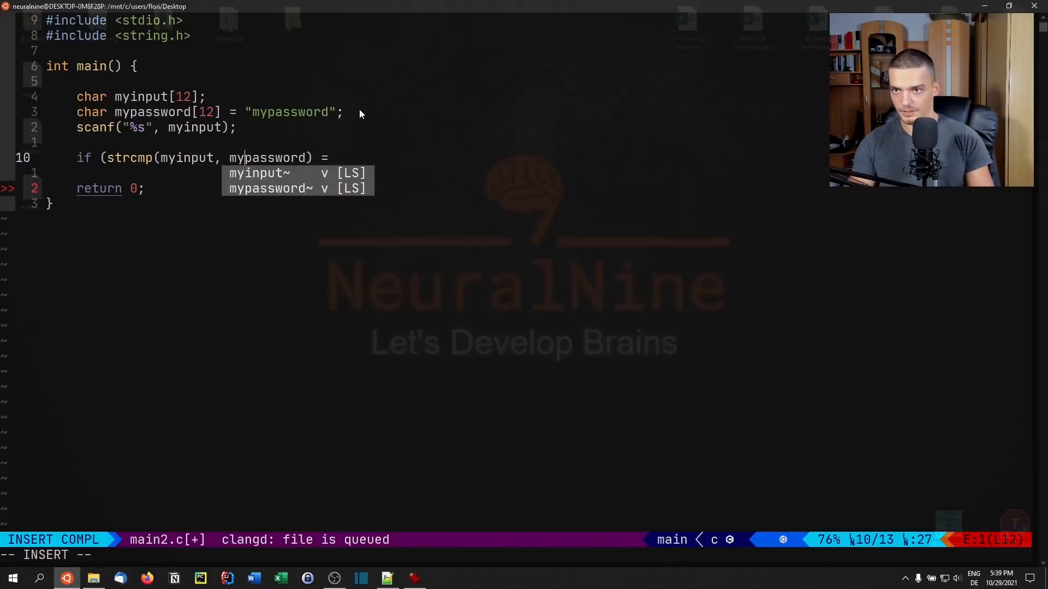
{"action": "type", "text": "= 0) {"}
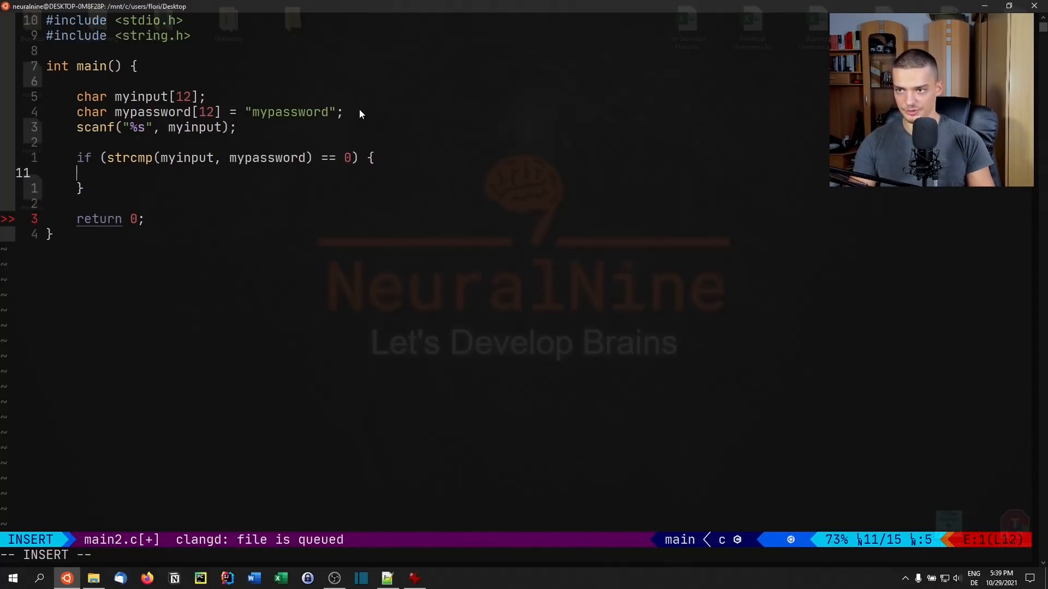
Step: Print "SUCCESS!\n" on a match and add an else branch printing "FAIL!\n"
{"action": "type", "text": "printf(\""}
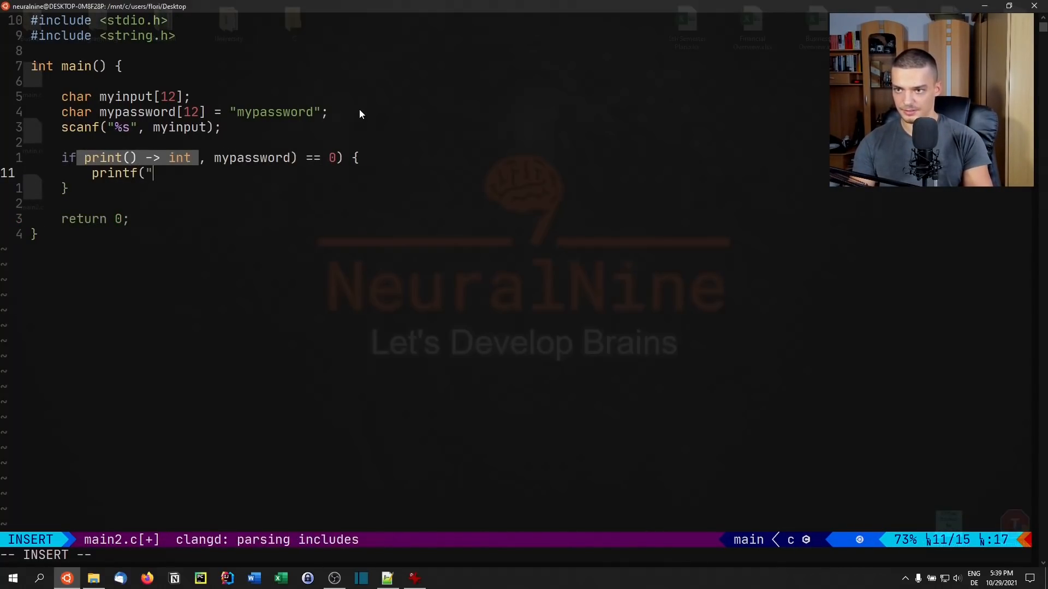
{"action": "type", "text": "SUCCESS"}
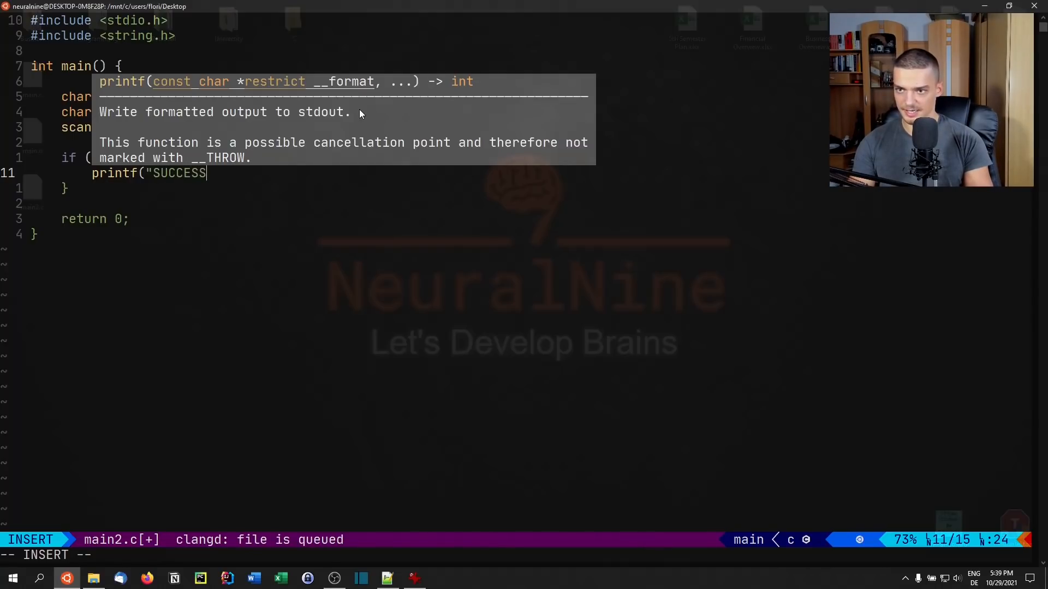
{"action": "type", "text": "!\\n"}
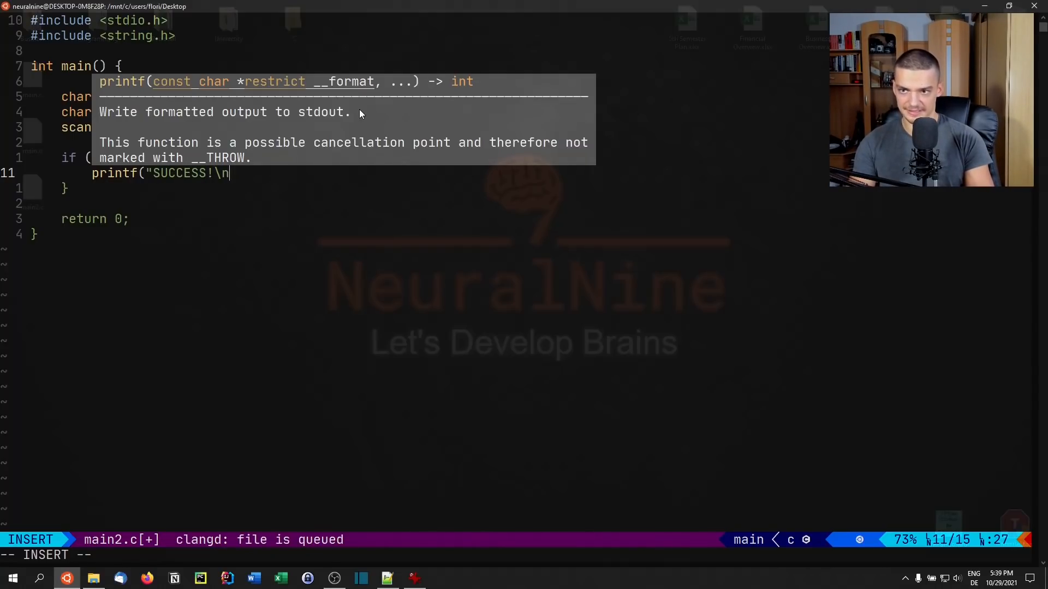
{"action": "key", "text": "Escape"}
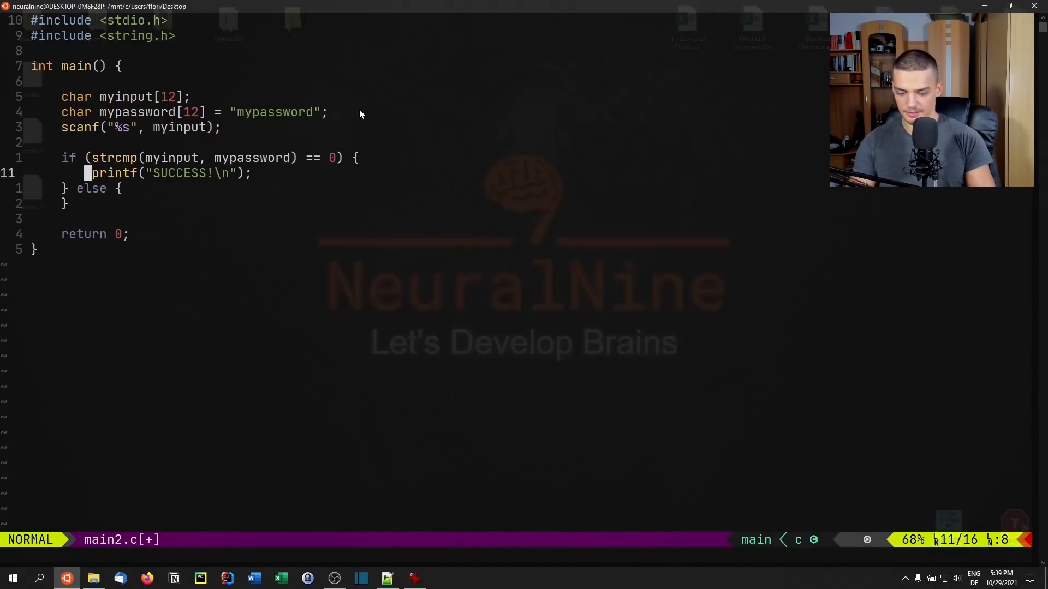
{"action": "type", "text": "printf(\"SUCCESS!\\n\");"}
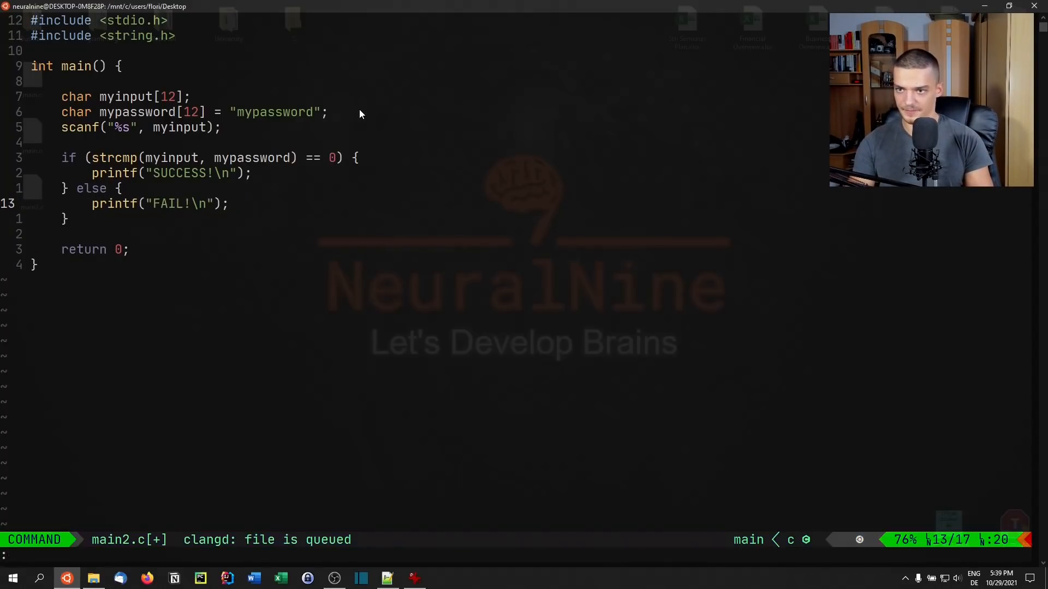
{"action": "key", "text": "v"}
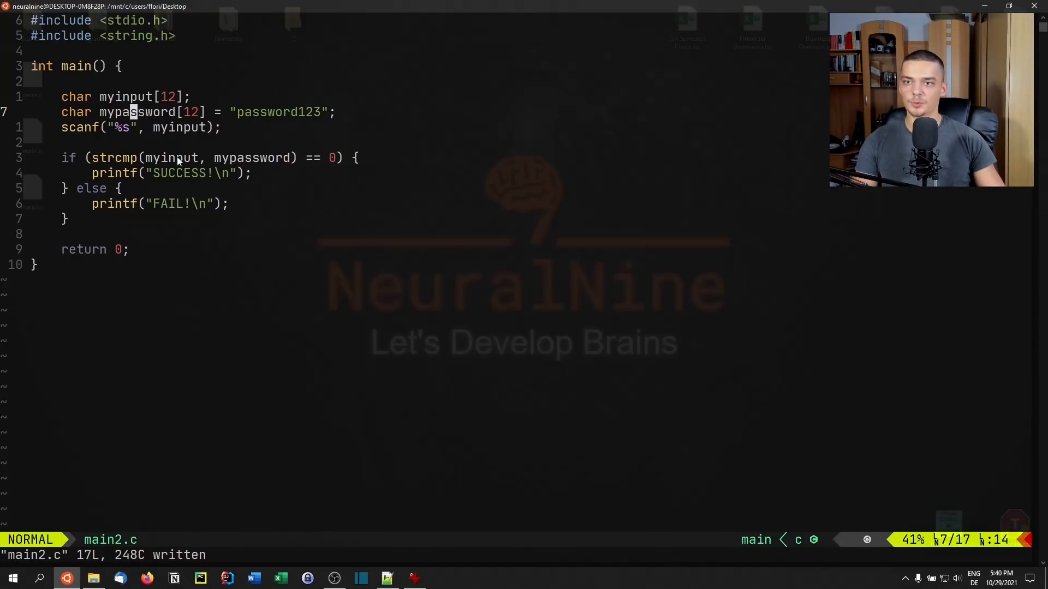
{"action": "mouse_move", "coordinate": [104, 100]}
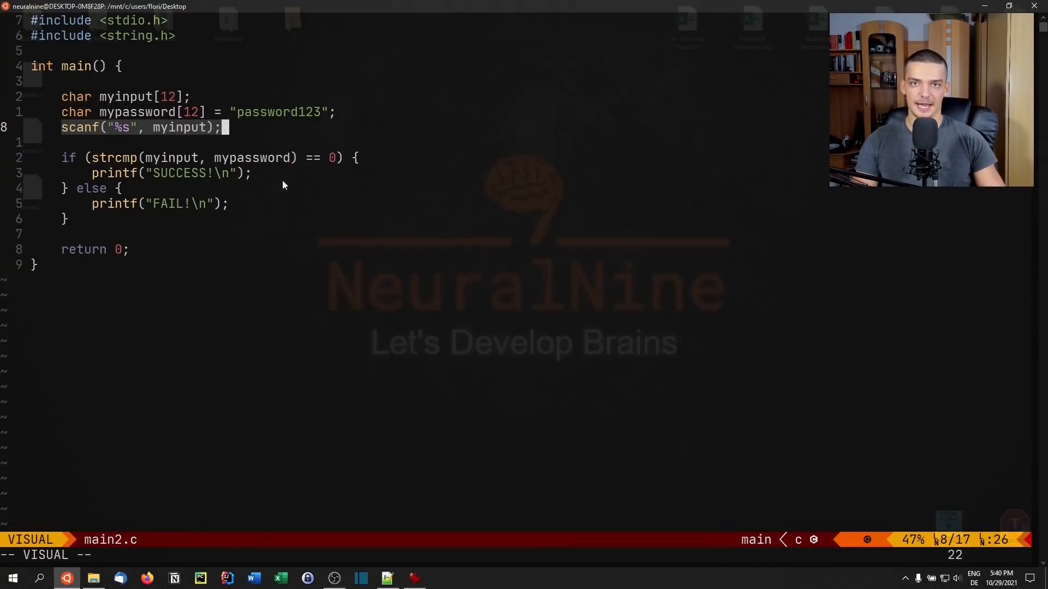
{"action": "mouse_move", "coordinate": [242, 118]}
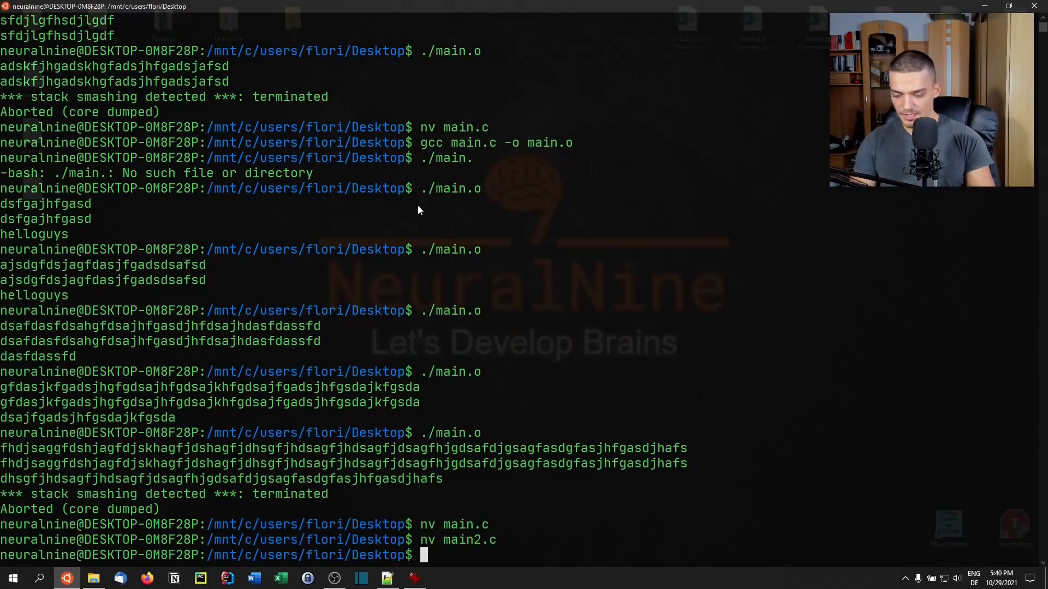
Step: Compile main2.c with gcc into main2.o, then run it: a wrong guess gives FAIL!, password123 gives SUCCESS!
{"action": "type", "text": "gcc main2.c ."}
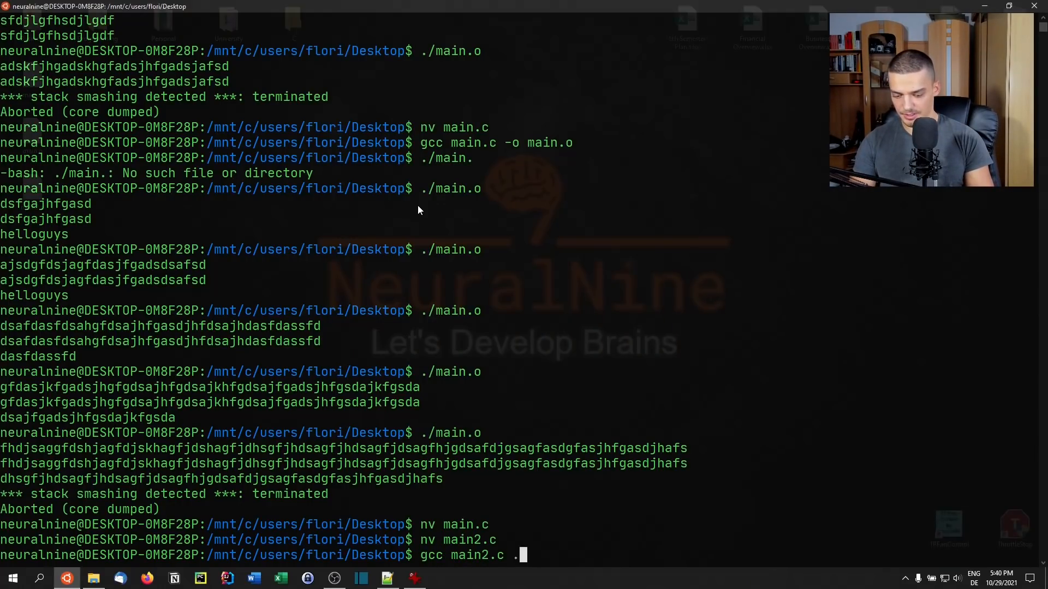
{"action": "type", "text": "o main2"}
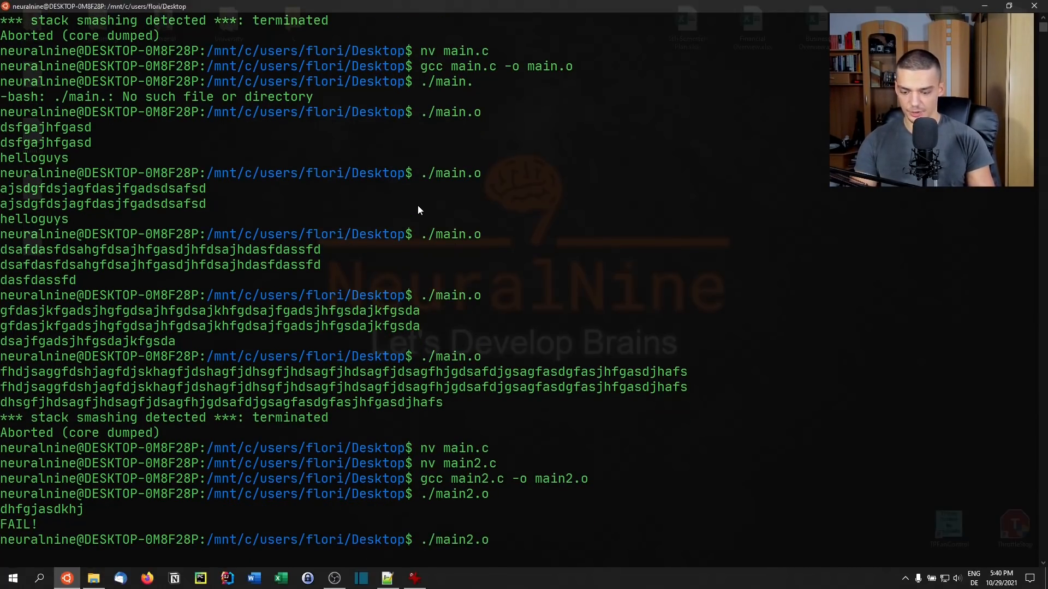
{"action": "type", "text": "password123"}
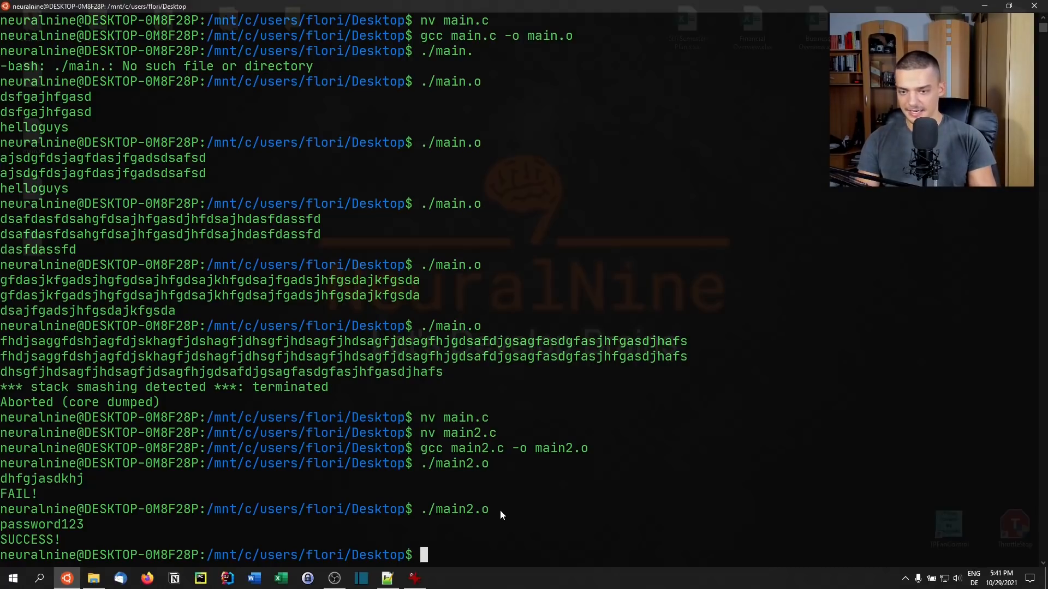
Step: Run ./main2.o < <(python -c "print('AAAAA')") to pipe a wrong guess in and get FAIL!
{"action": "type", "text": "./main2.o"}
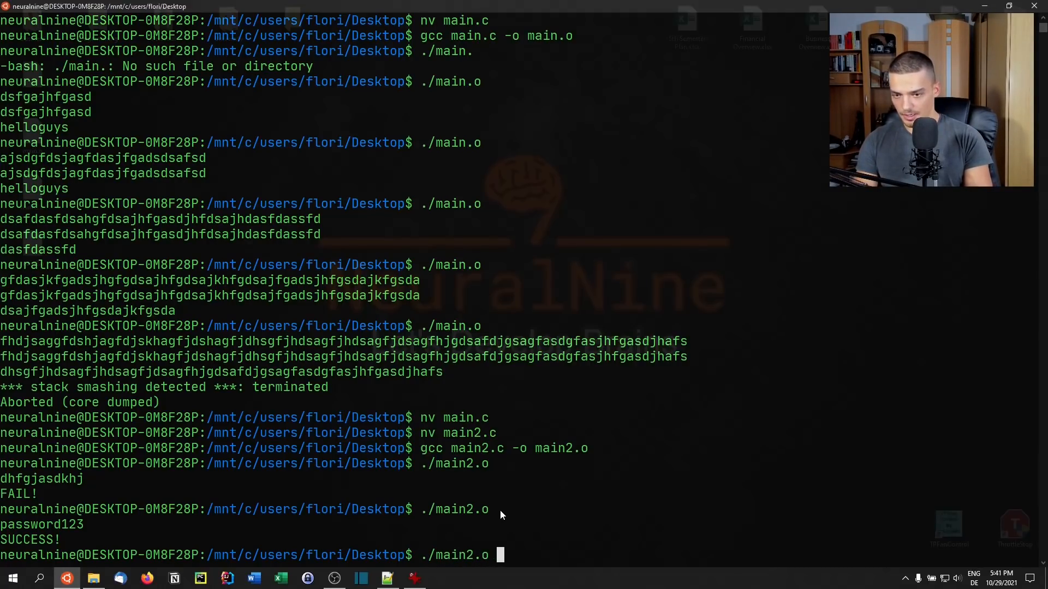
{"action": "type", "text": "<"}
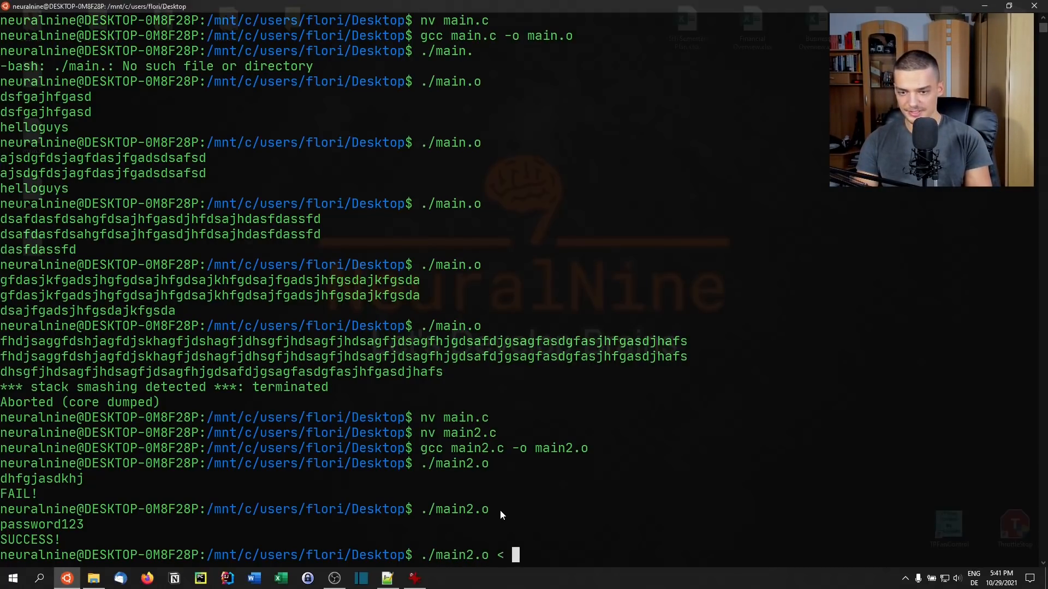
{"action": "type", "text": "(py"}
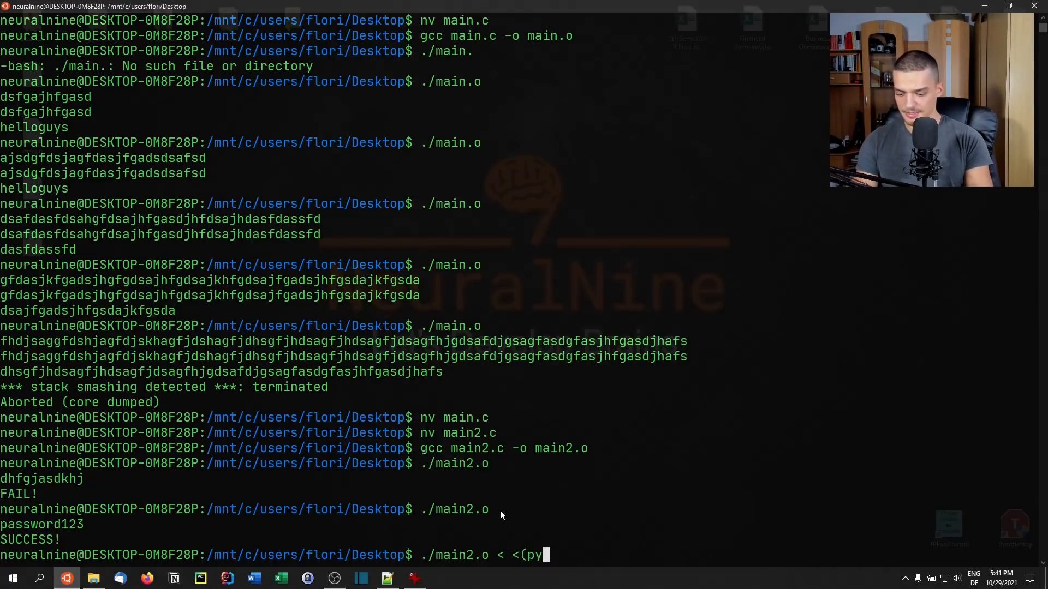
{"action": "type", "text": "thon -c"}
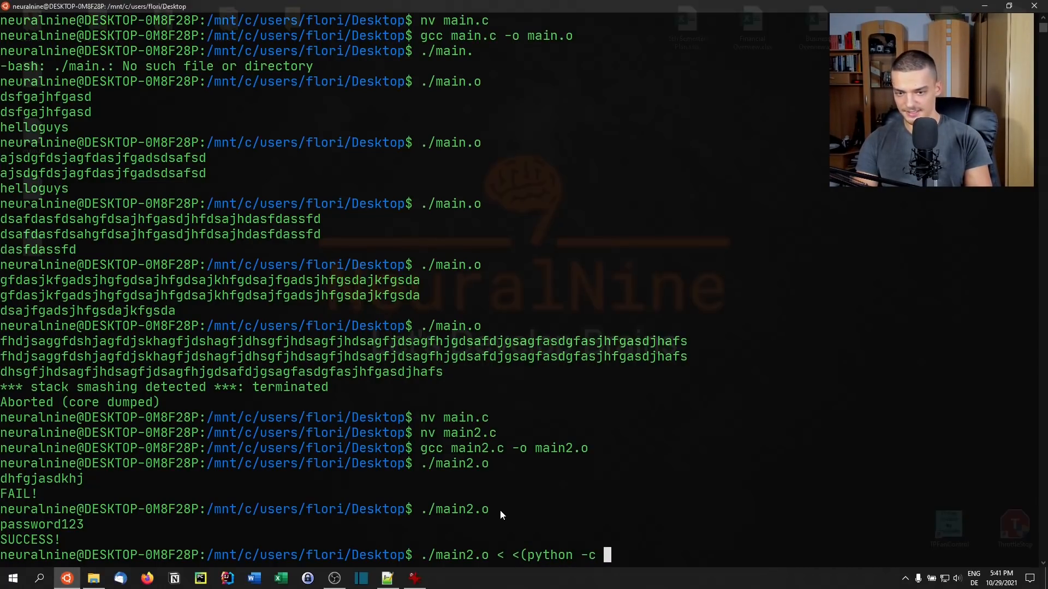
{"action": "type", "text": "\"pr"}
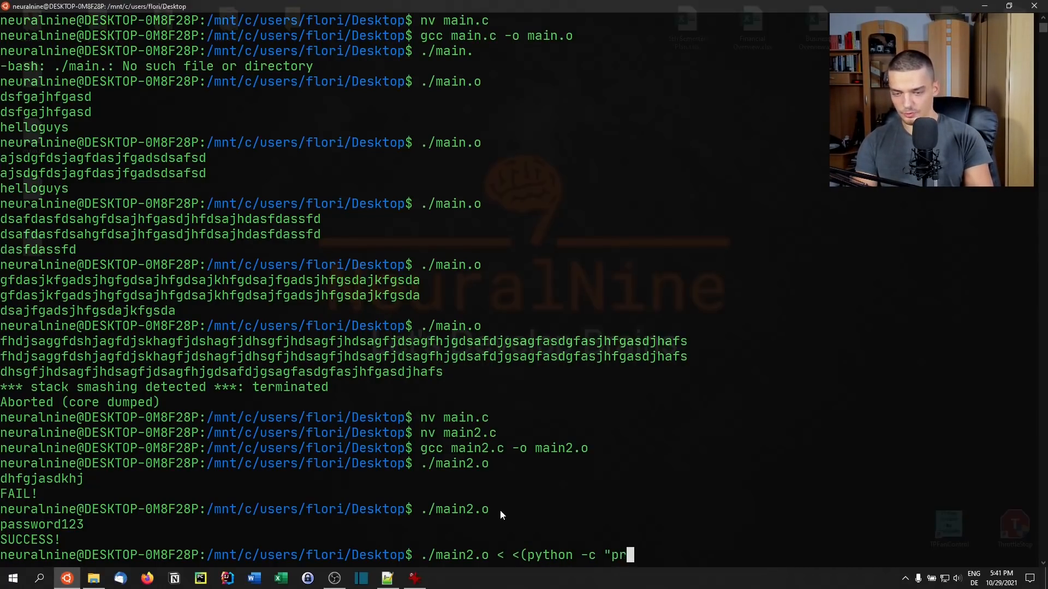
{"action": "type", "text": "int('"}
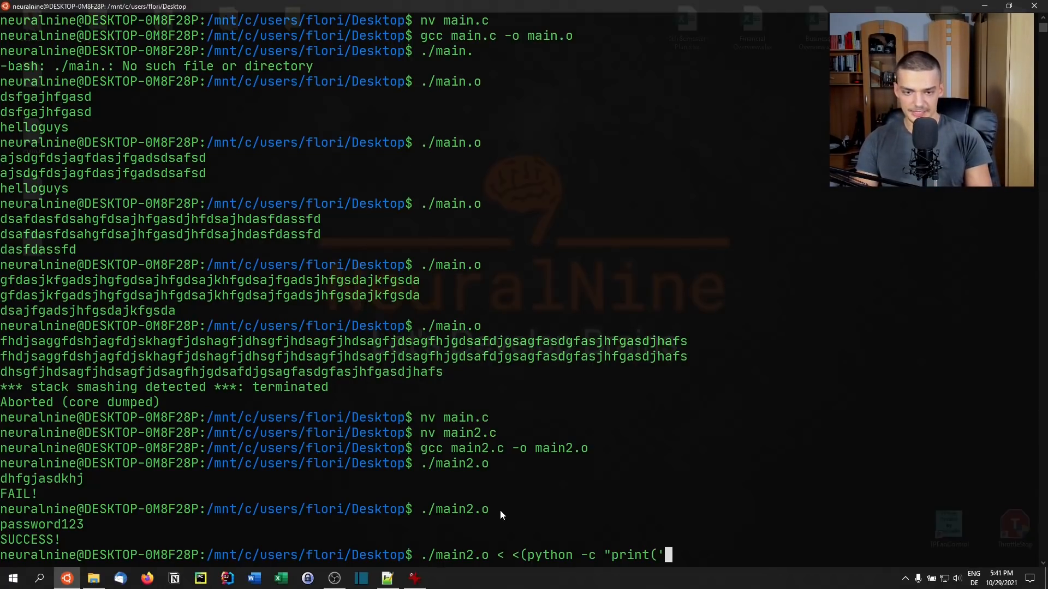
{"action": "type", "text": "AAAAA'"}
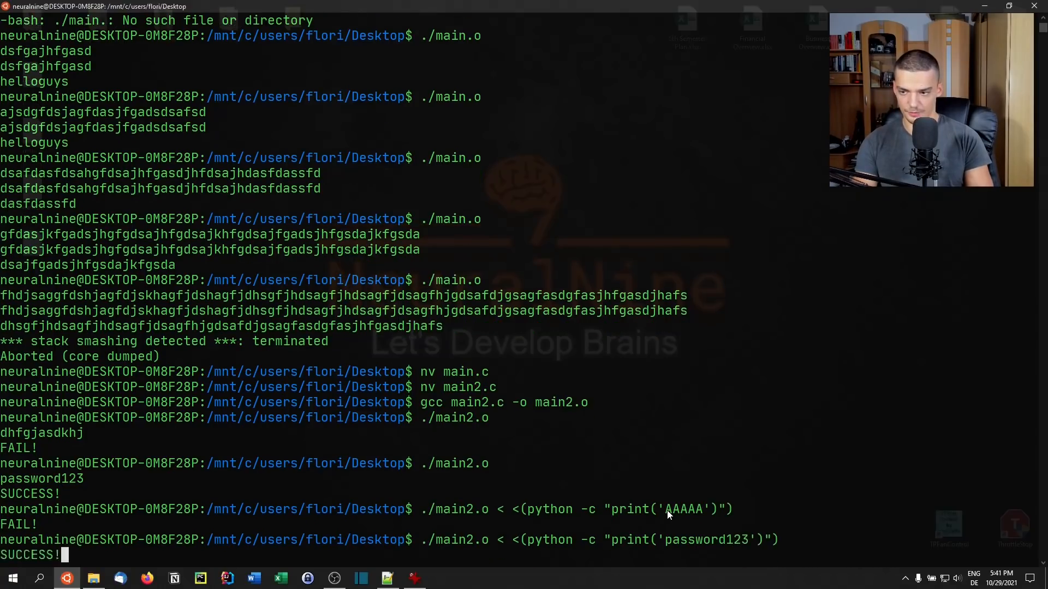
Step: Rerun the pipe printing 'AAAAAAAAAAA'+'\x00'+'AAAAAAAAAAA'+'\x00' so the overflow yields SUCCESS!
{"action": "key", "text": "enter"}
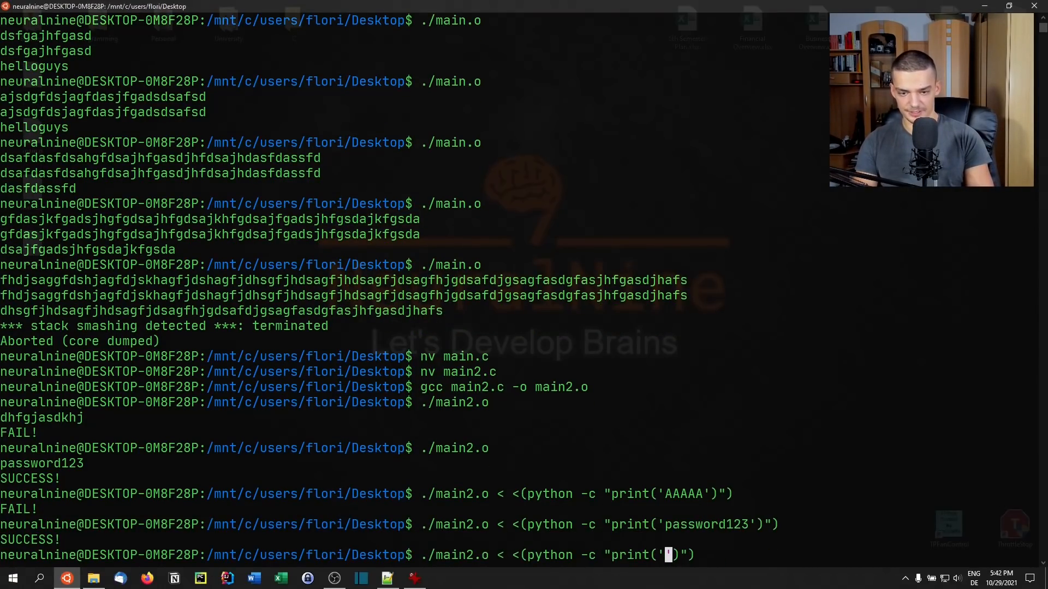
{"action": "type", "text": "AAAAAAAAAAA"}
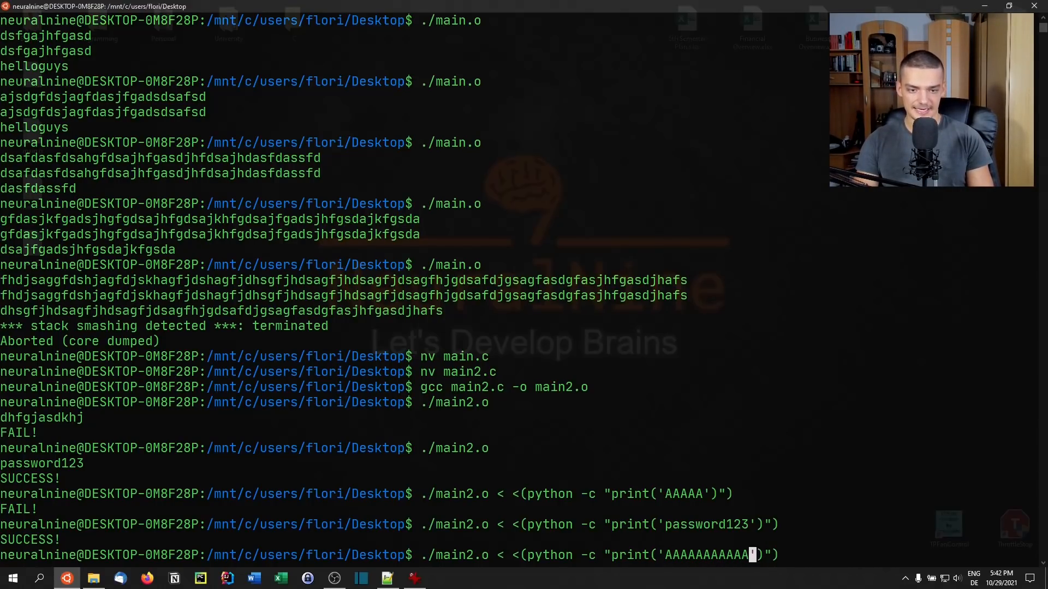
{"action": "type", "text": "+'"}
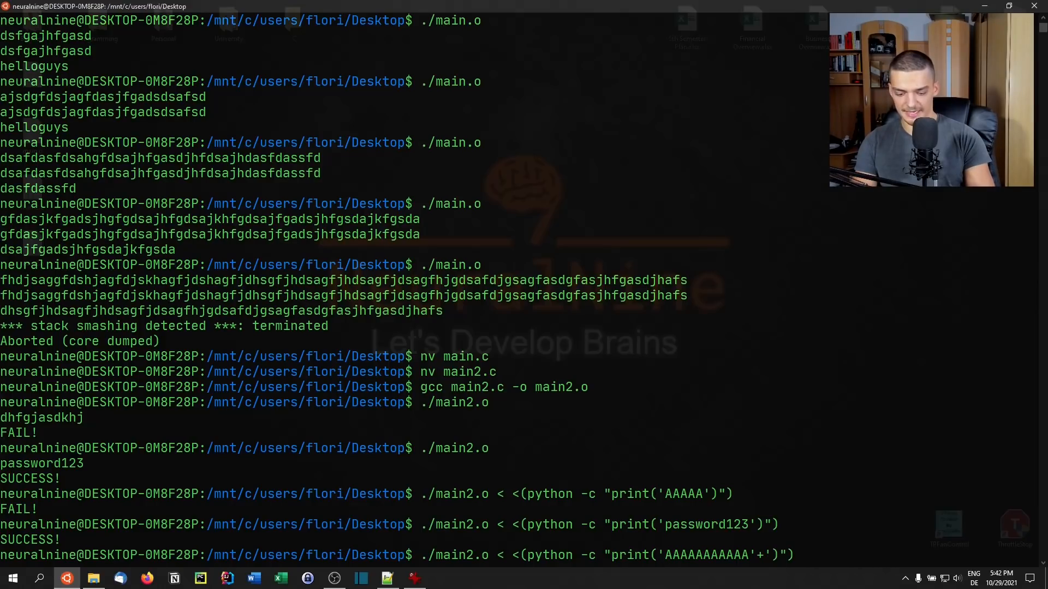
{"action": "type", "text": "\\x00'+"}
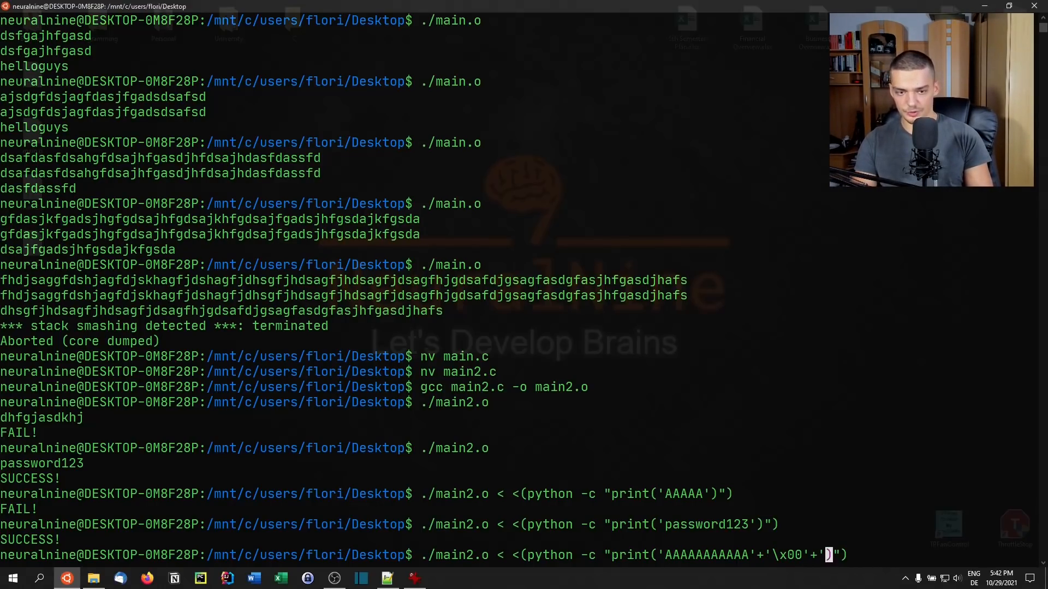
{"action": "type", "text": "AAAAAAAAAAA"}
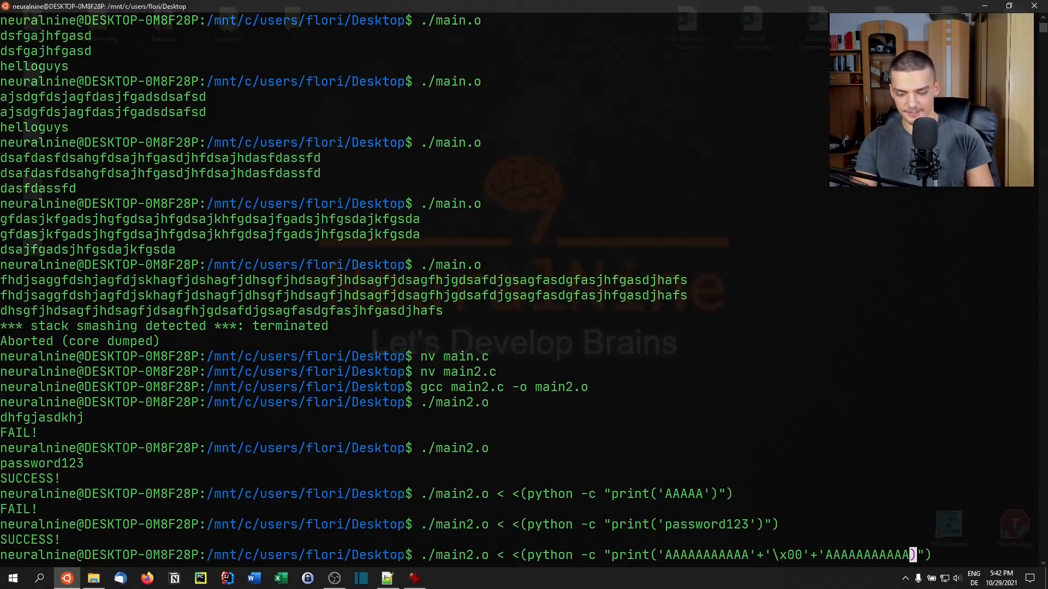
{"action": "type", "text": "+')"}
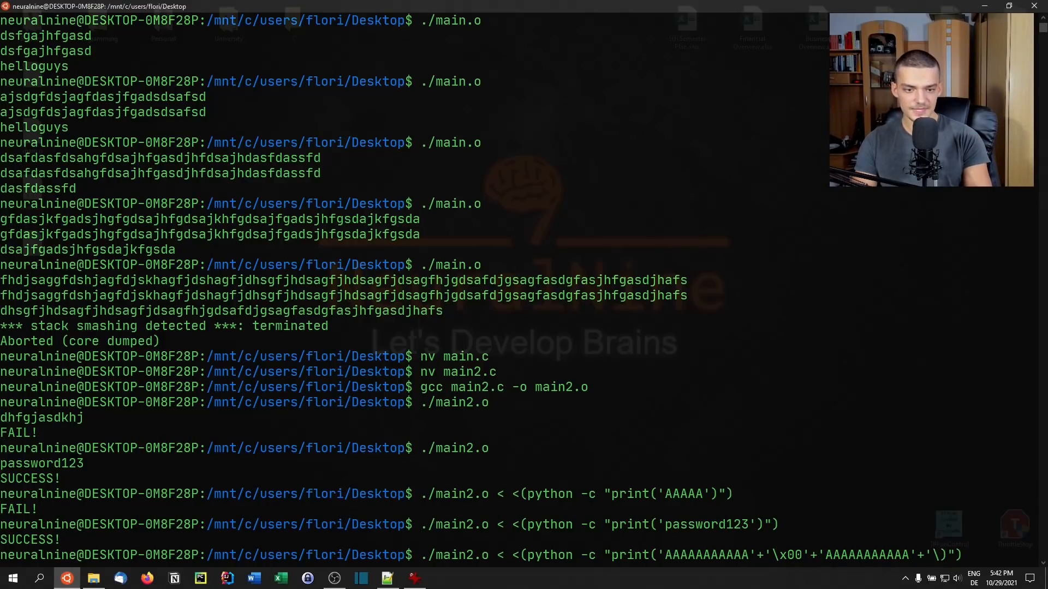
{"action": "type", "text": "\\x00'"}
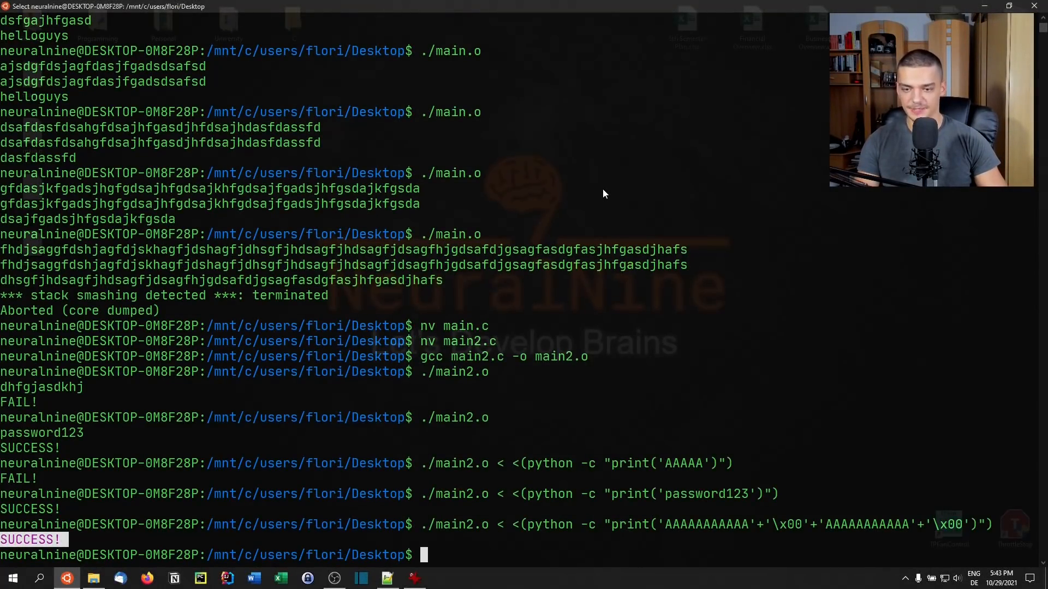
Step: Edit main2.c in Neovim so scanf's %s gets a width limit on the myinput read, then save
{"action": "type", "text": "./main2.o"}
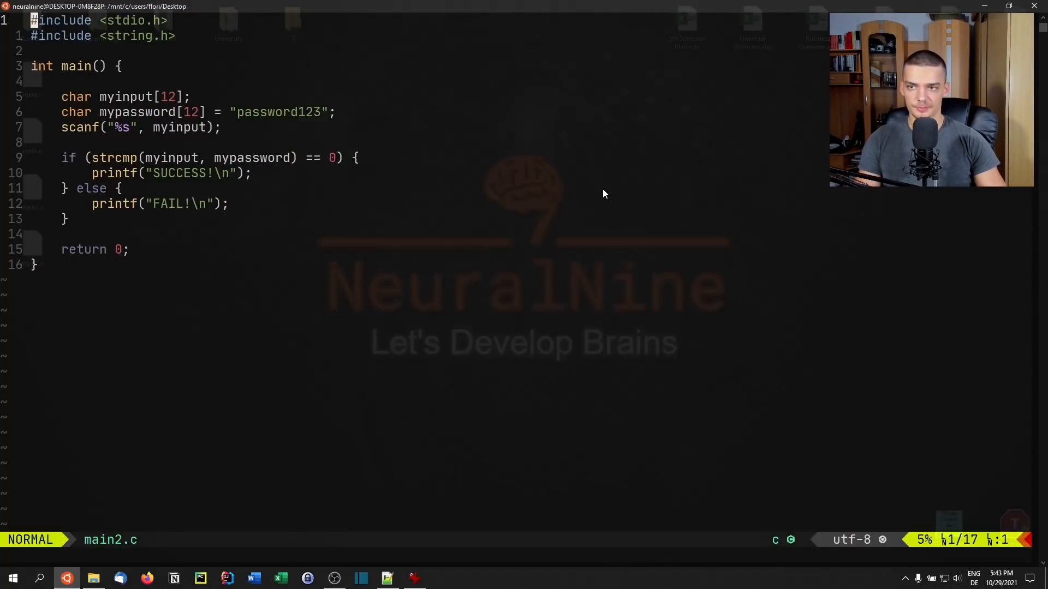
{"action": "key", "text": "v"}
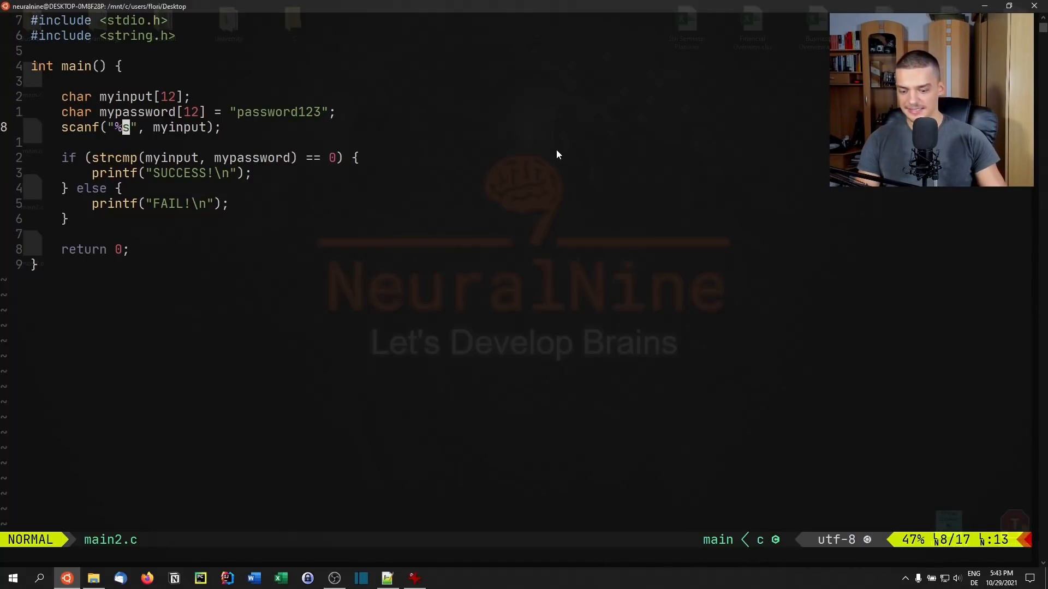
{"action": "type", "text": "20"}
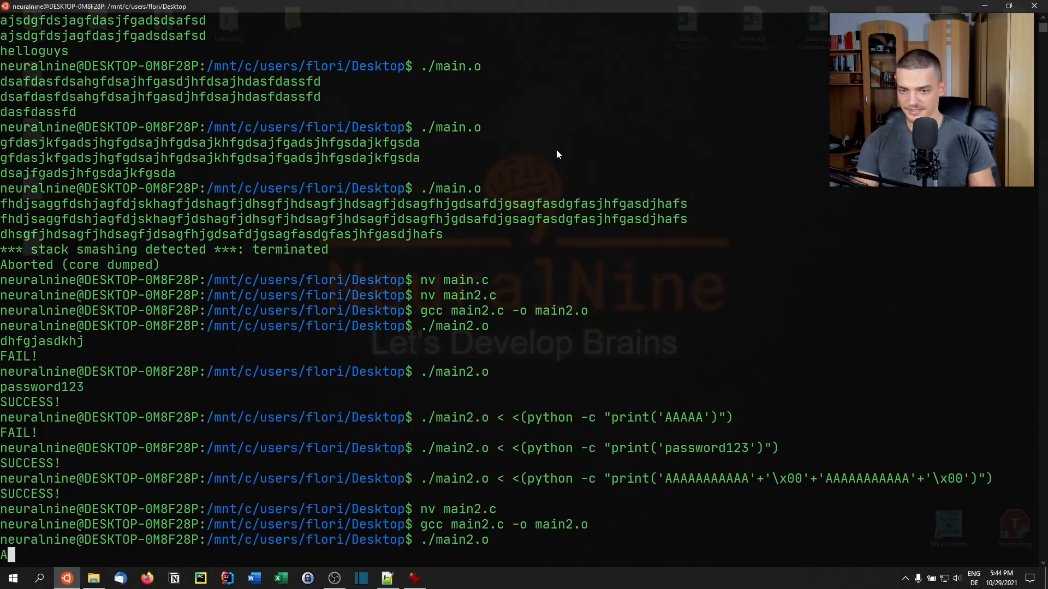
Step: Feed the rebuilt main2.o very long strings of A's, which now print FAIL!
{"action": "type", "text": "AAAAAAAAAAAAAAAAAAAAAAAAAAAAAAAAAAAAAAAAAAAAAAAAA"}
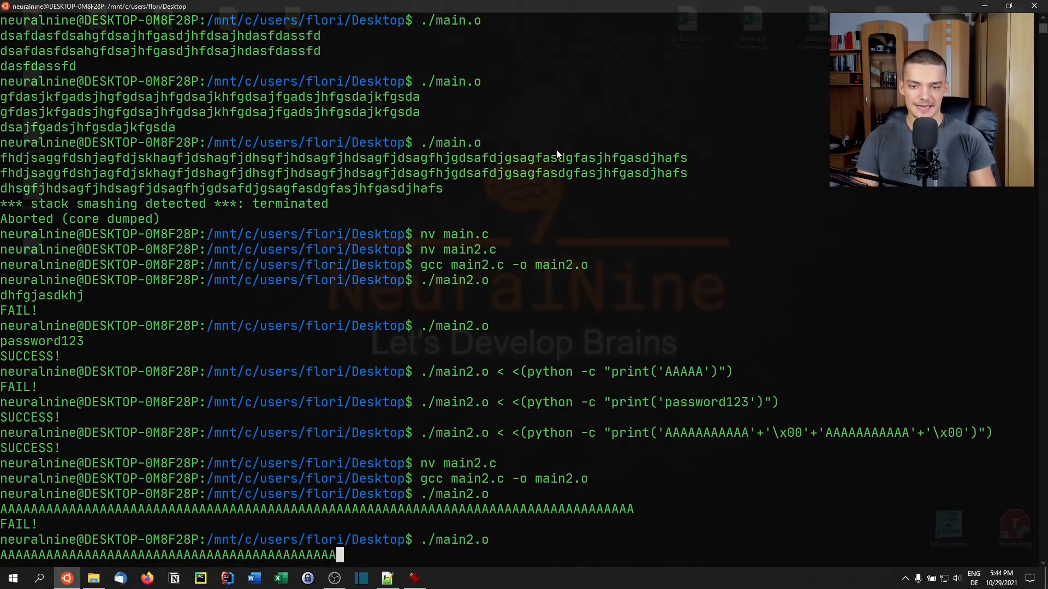
{"action": "type", "text": "AAAAAAAAAAAAAAAAAAAAAAAAAAAAAAAAAAAAAAAAAAAAAAAAAAAAAAAAAAAAAAAAAAAAAAAAAAAAAAAAAAAAAAAAAAA"}
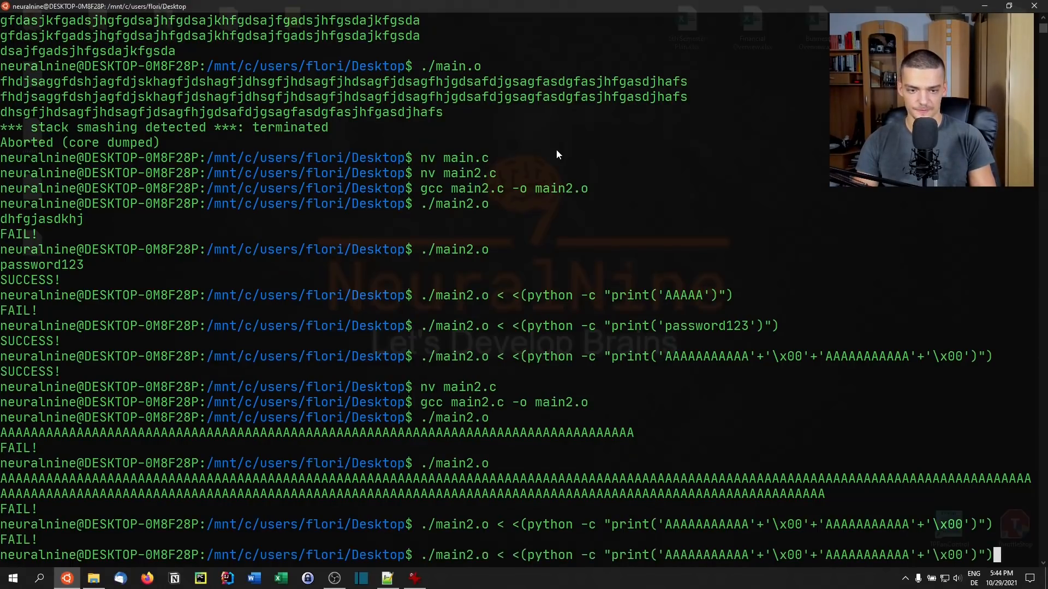
Step: Try password guesses and rerun ./main2.o, showing password123 still prints SUCCESS!
{"action": "type", "text": "myp"}
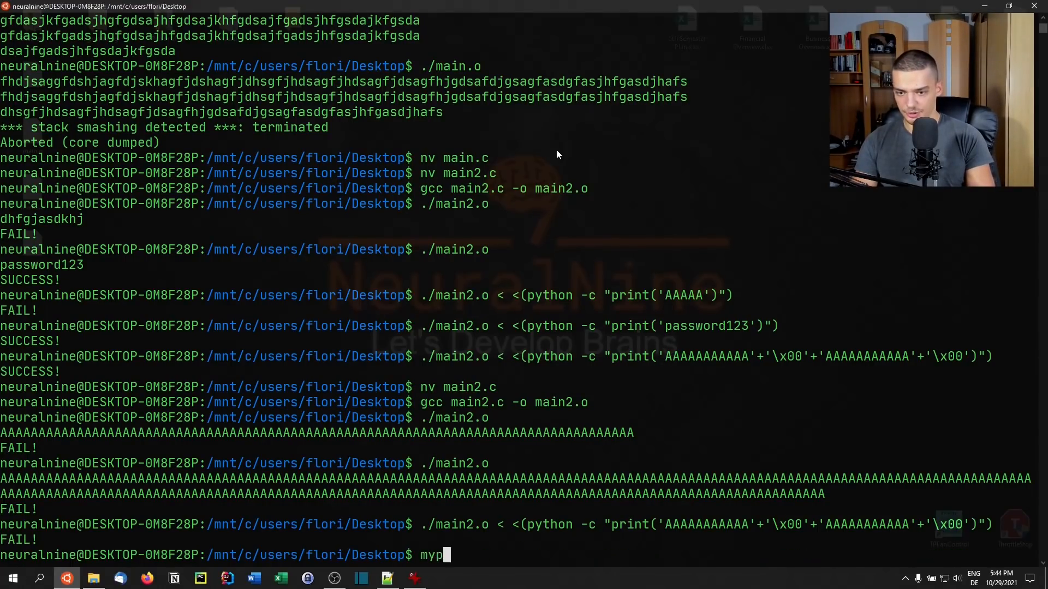
{"action": "type", "text": "assw"}
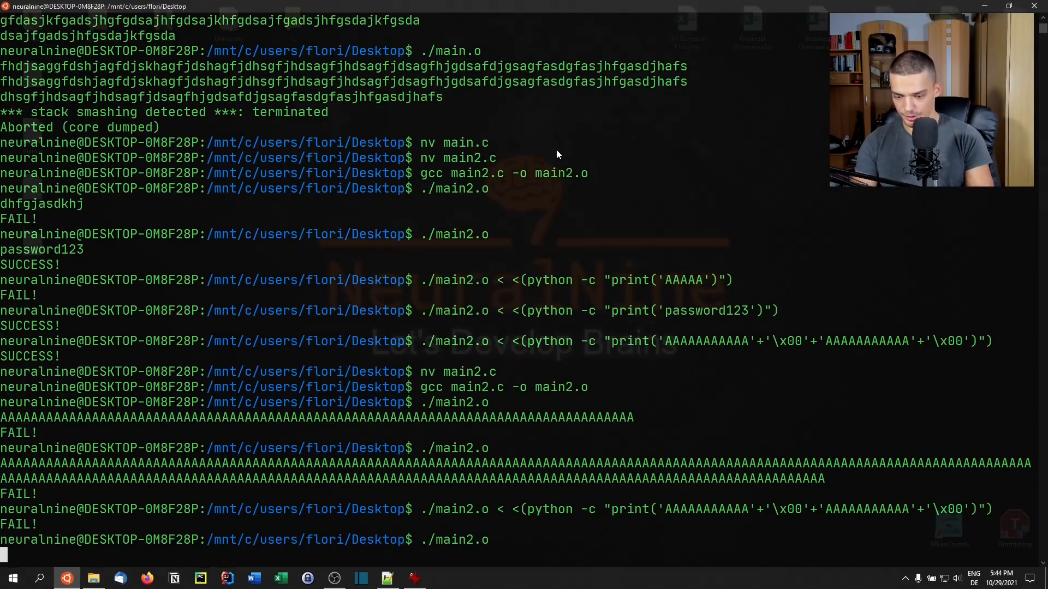
{"action": "type", "text": "passwoi"}
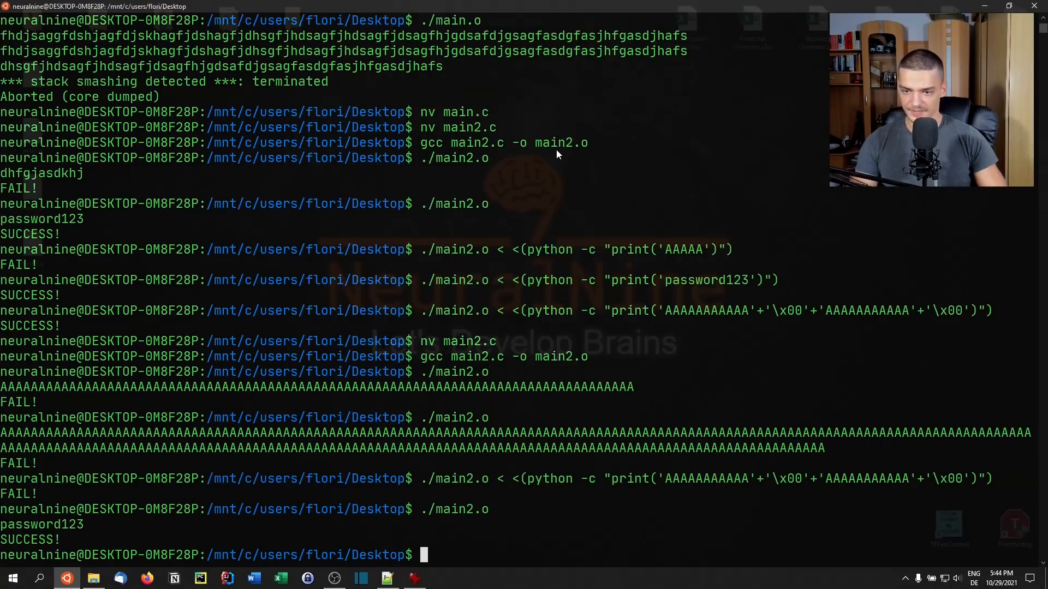
{"action": "type", "text": "./main2.o"}
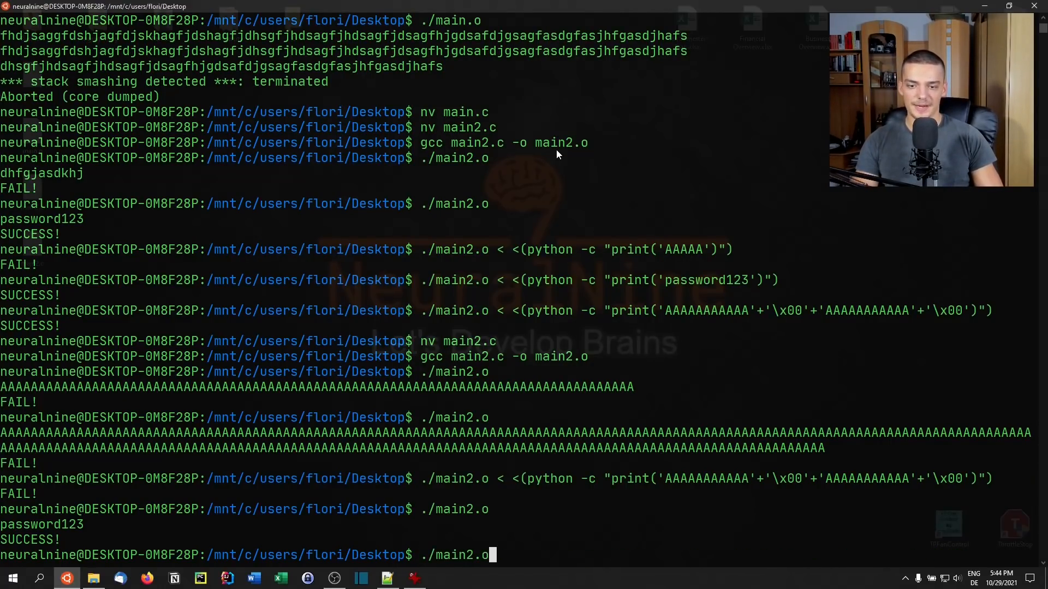